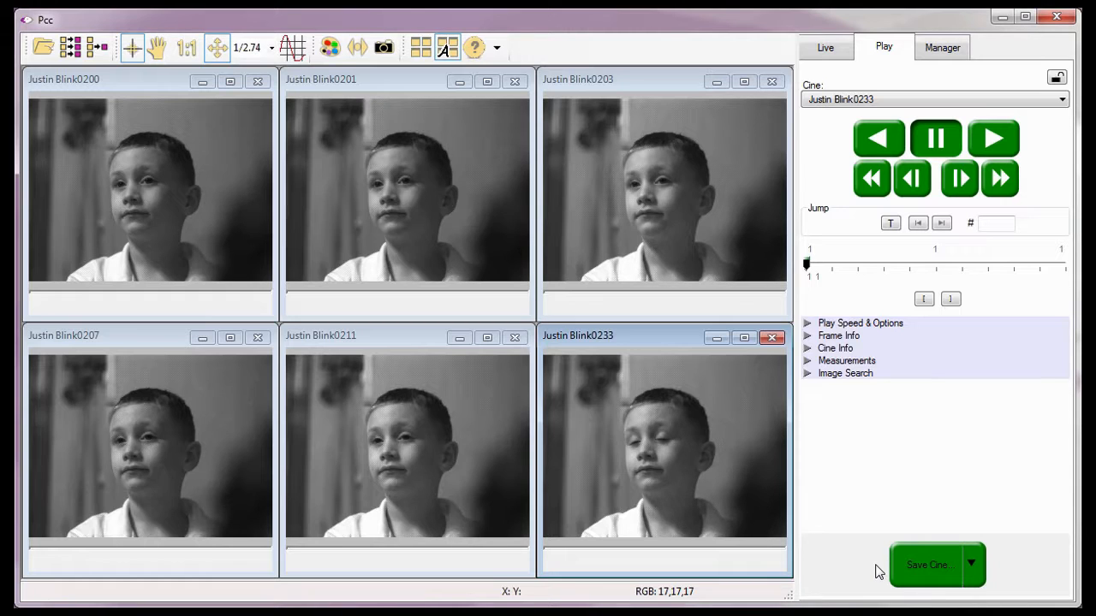
mouse_move(366, 306)
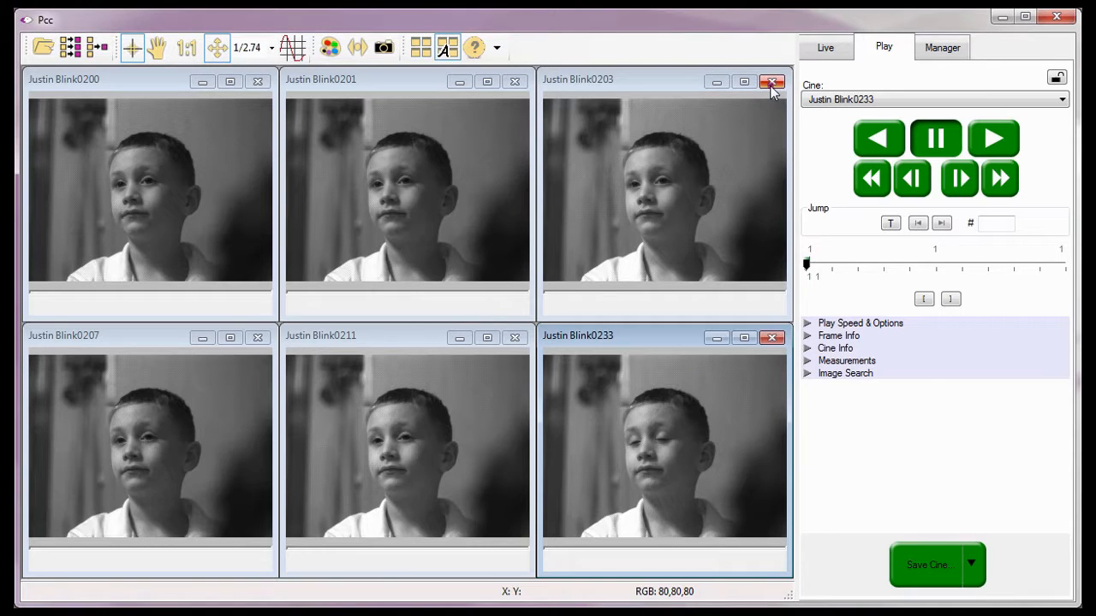
- Close the remaining Justin Blink cine windows, leaving the workspace empty
click(772, 82)
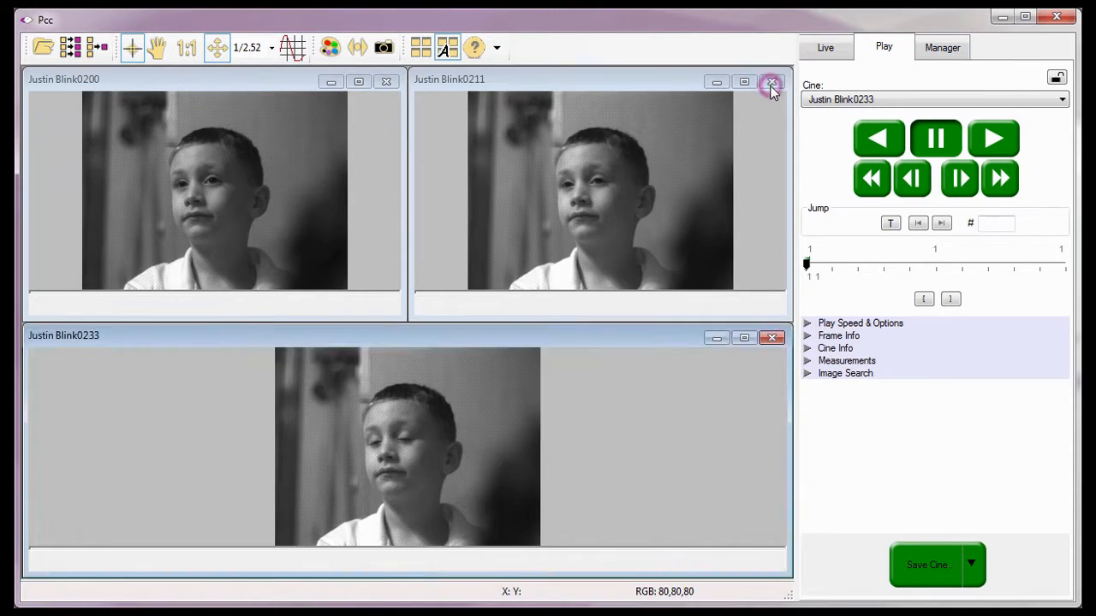
click(771, 81)
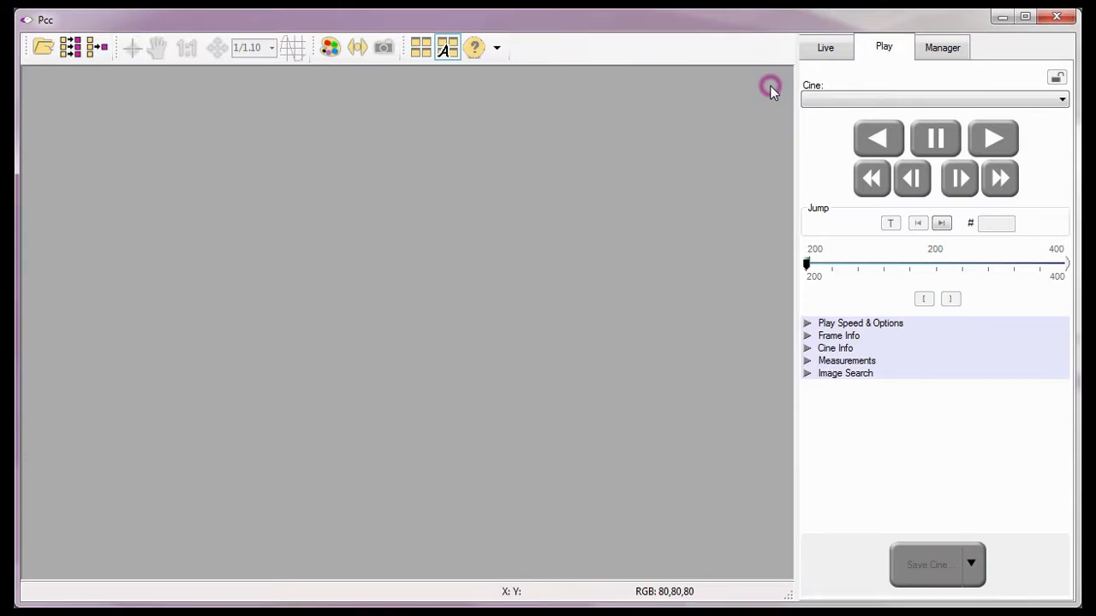
mouse_move(593, 117)
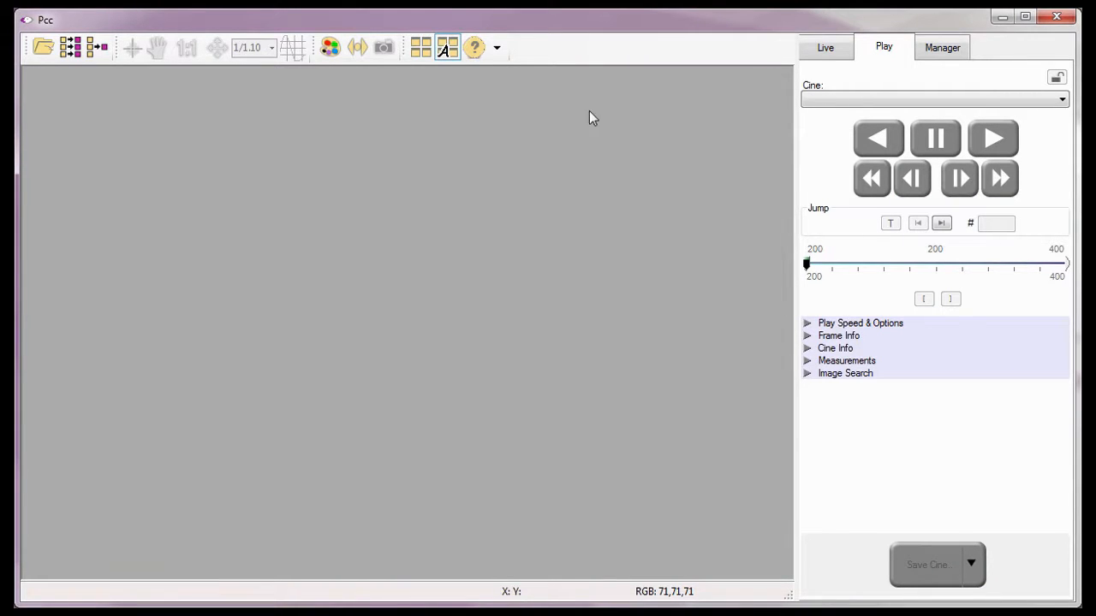
- Open the Open Cine browser and navigate from C: through Program Files to the class cines folder
click(72, 47)
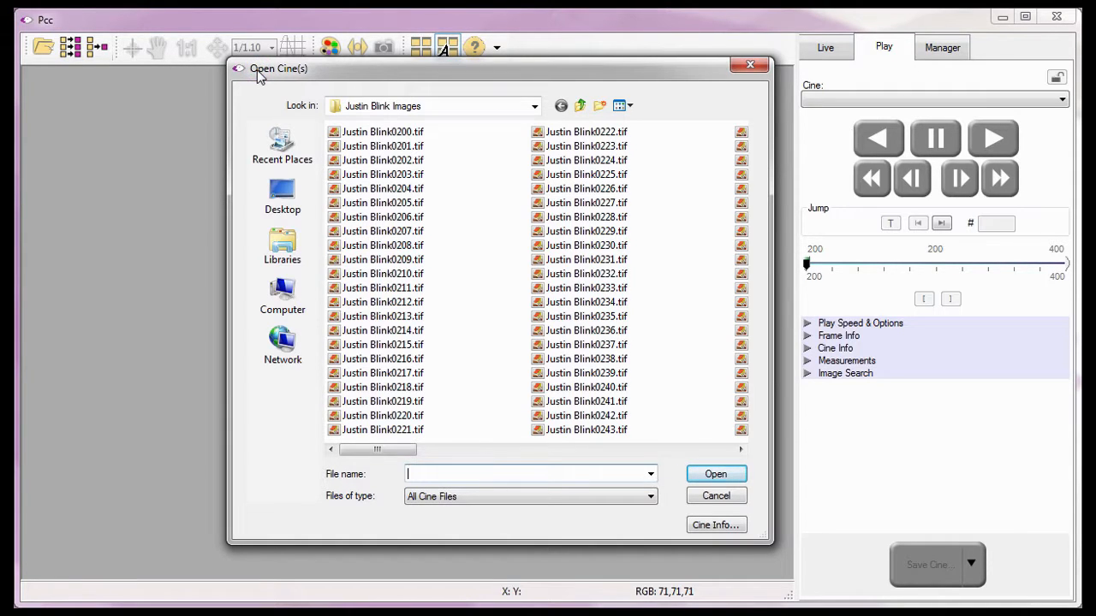
click(282, 296)
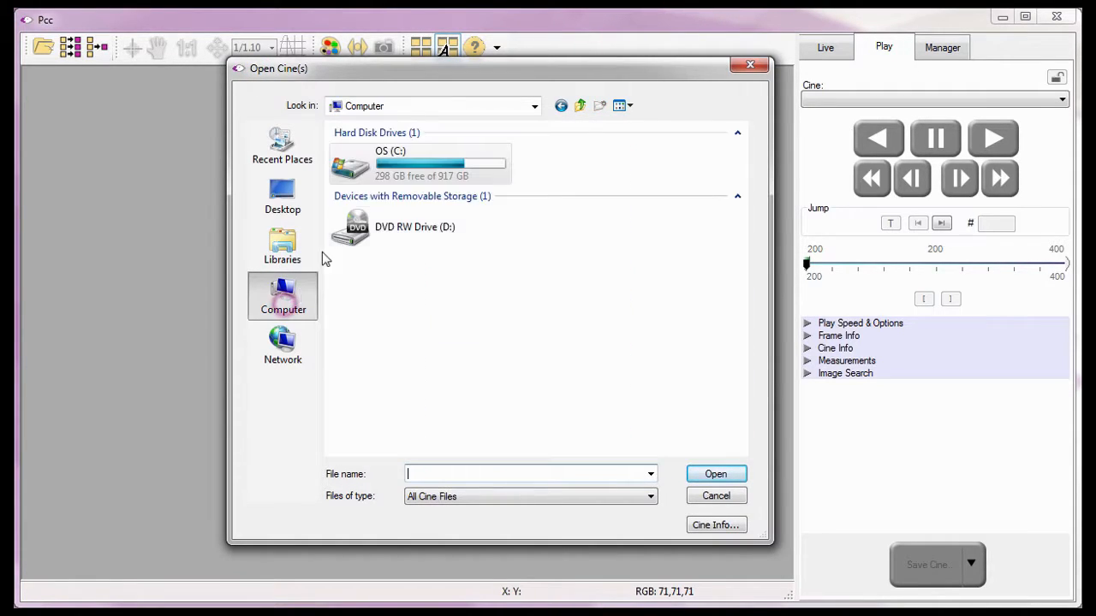
double_click(390, 163)
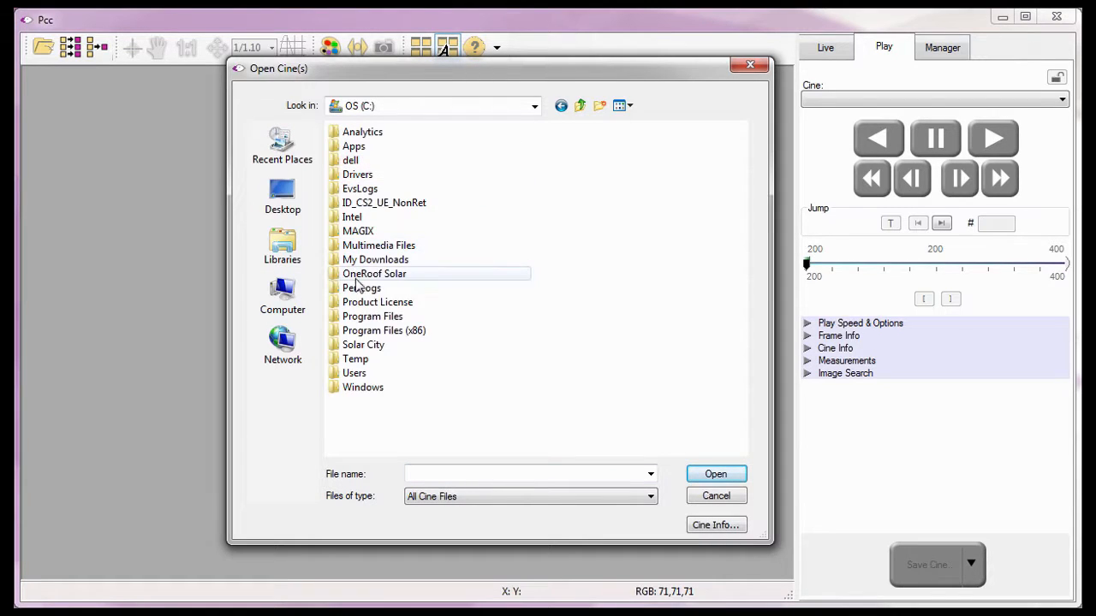
double_click(372, 316)
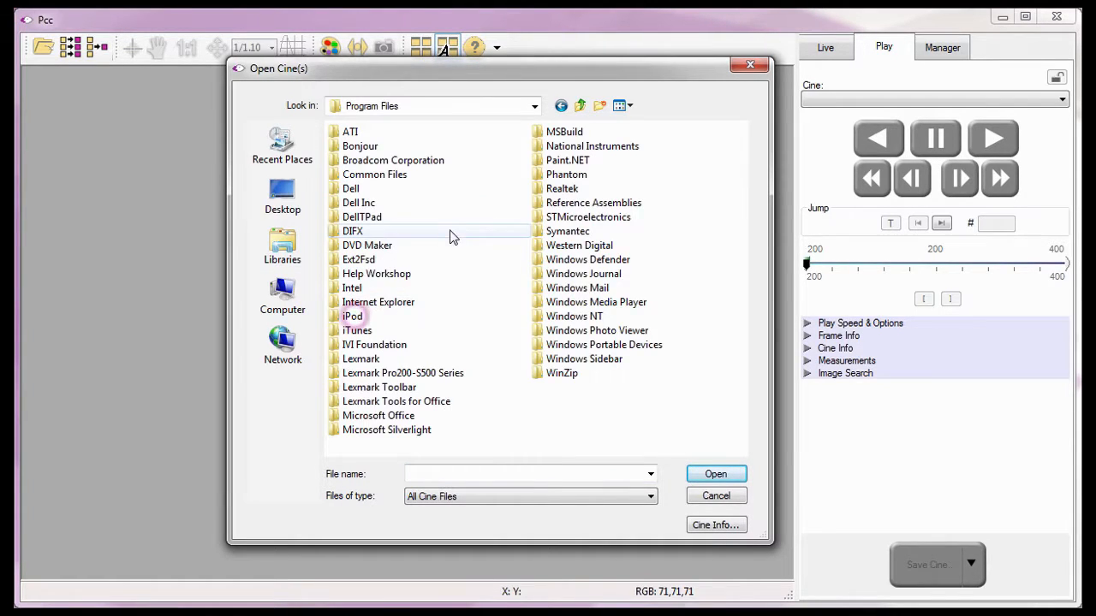
double_click(566, 174)
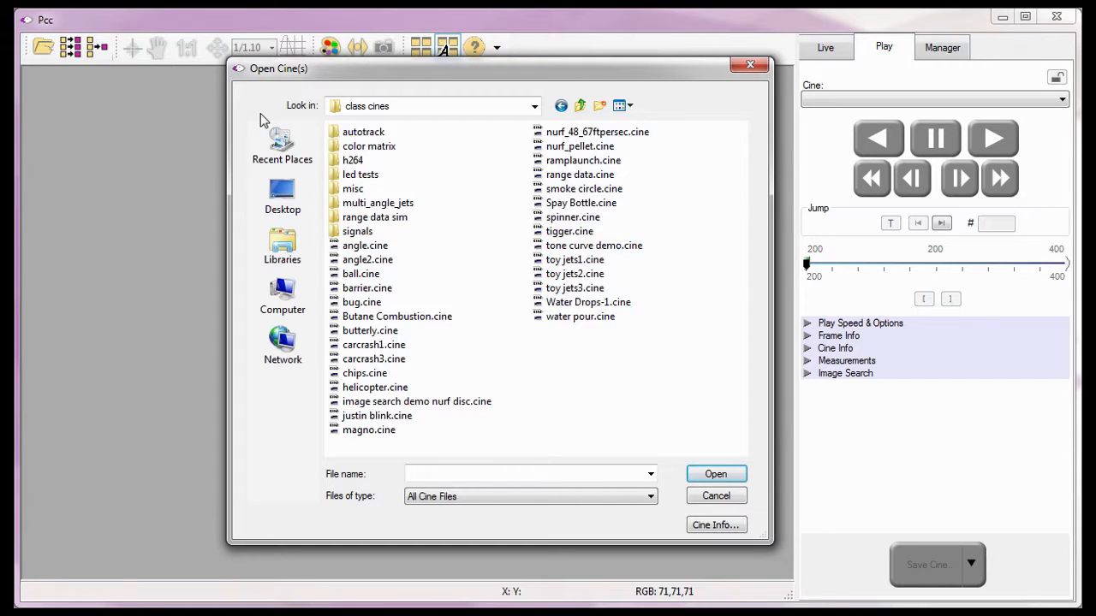
- Select ball.cine, butterly.cine and carcrash3.cine together in the Open Cine dialog
click(367, 260)
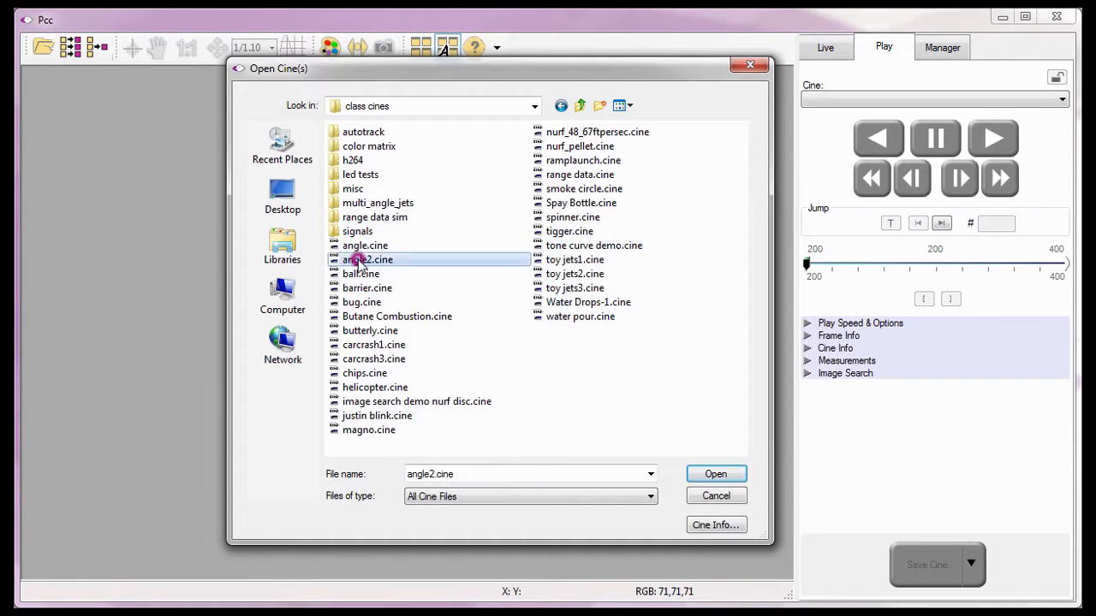
mouse_move(359, 259)
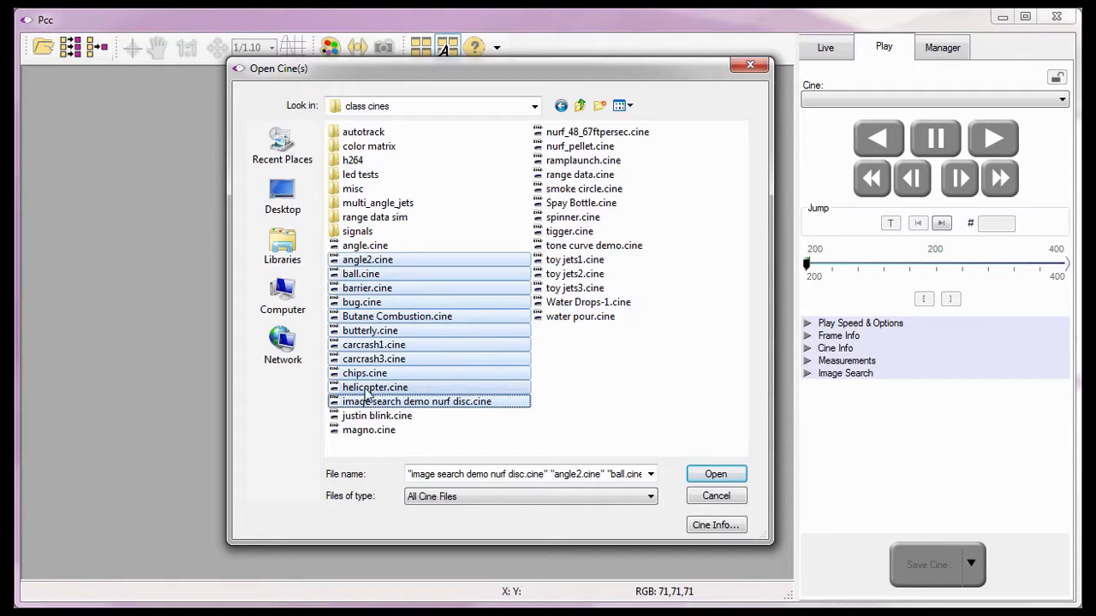
click(368, 288)
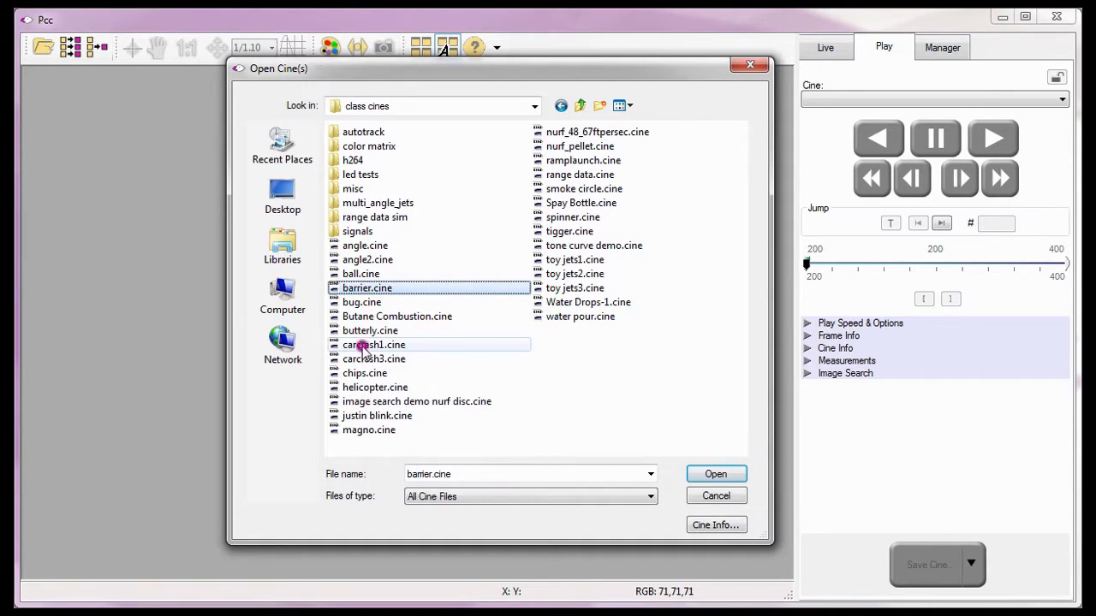
click(377, 415)
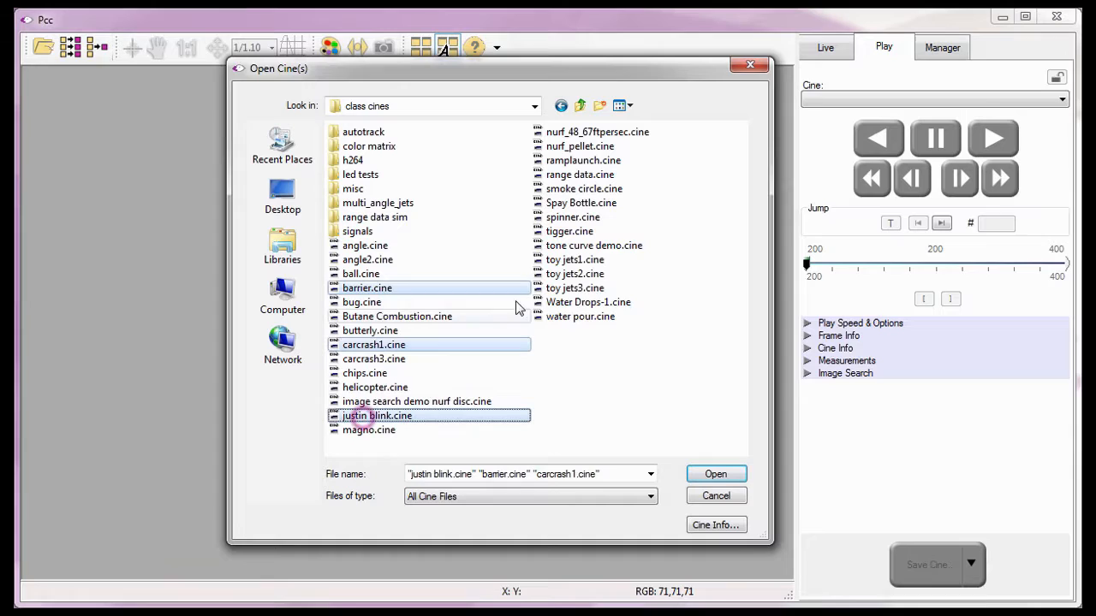
click(574, 288)
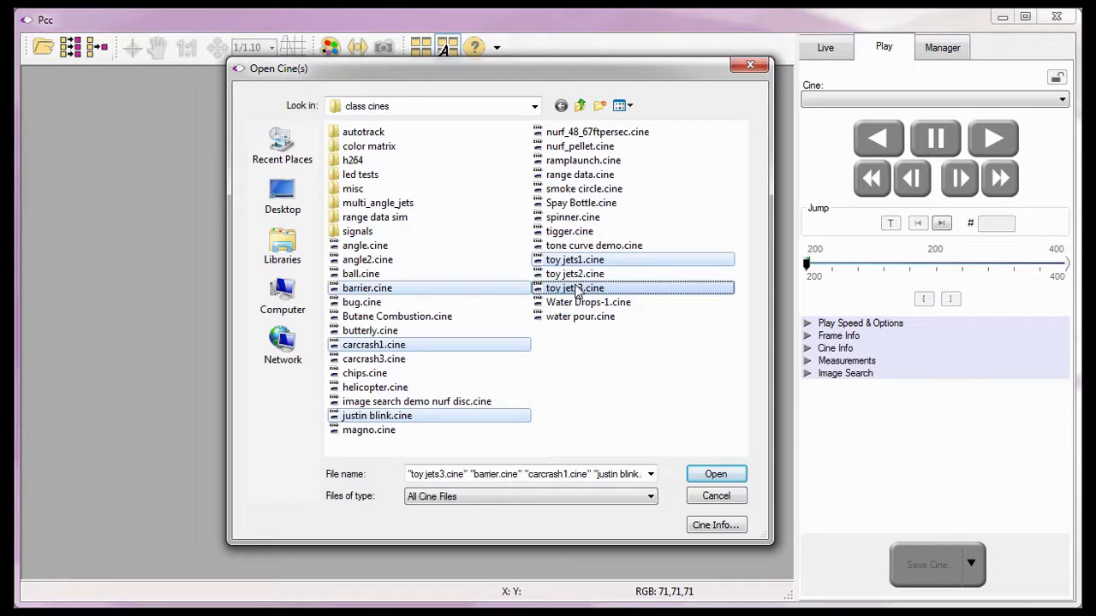
mouse_move(390, 278)
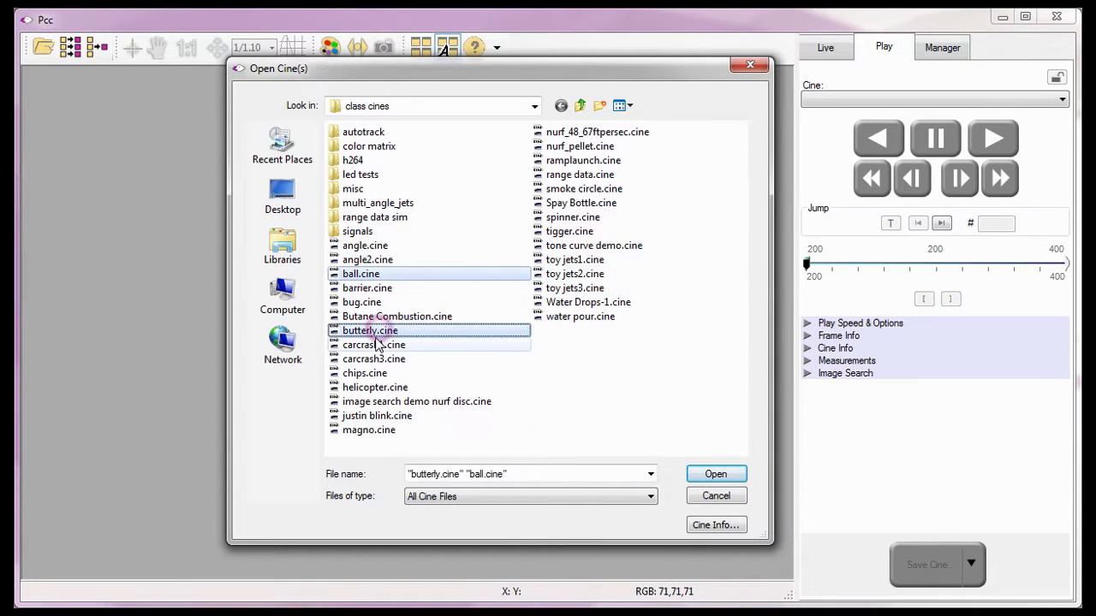
click(374, 359)
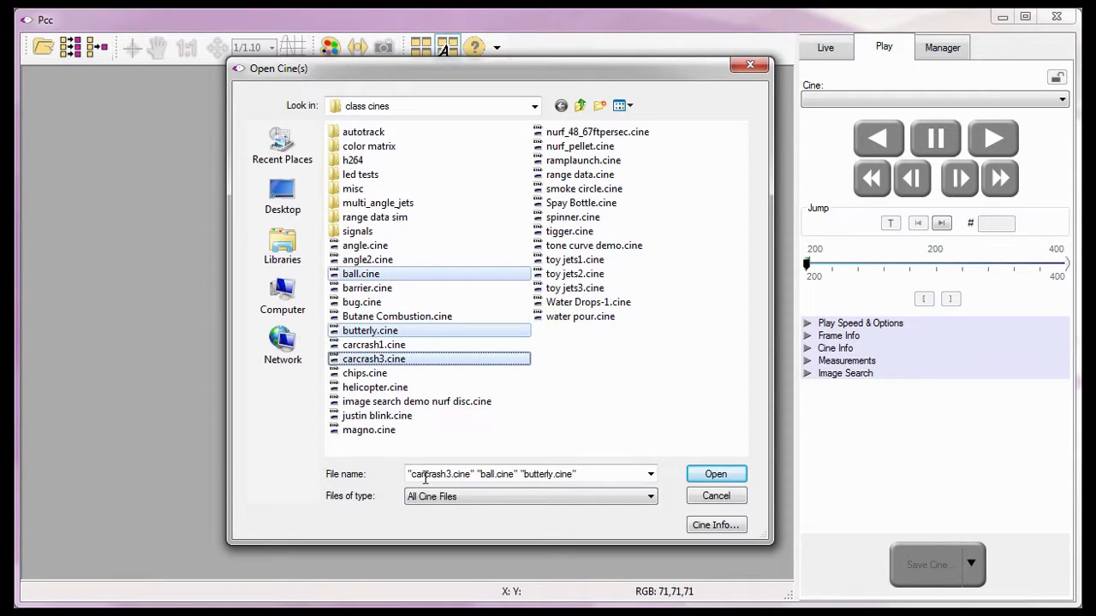
- Open the three cines and browse the save location to C:\Program Files\...\Tutorial Cines
click(714, 474)
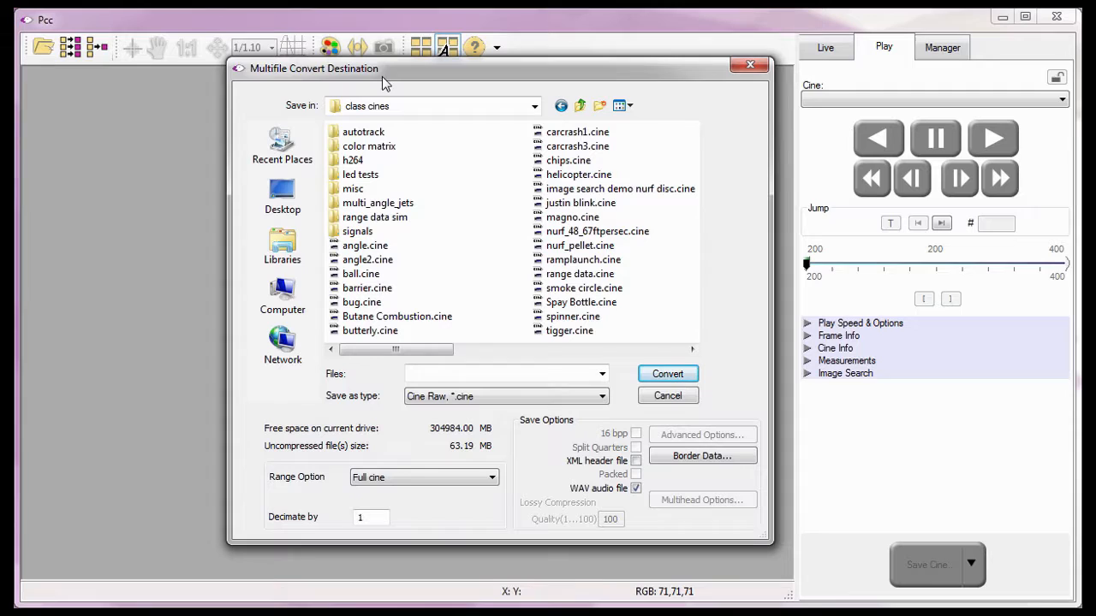
click(282, 295)
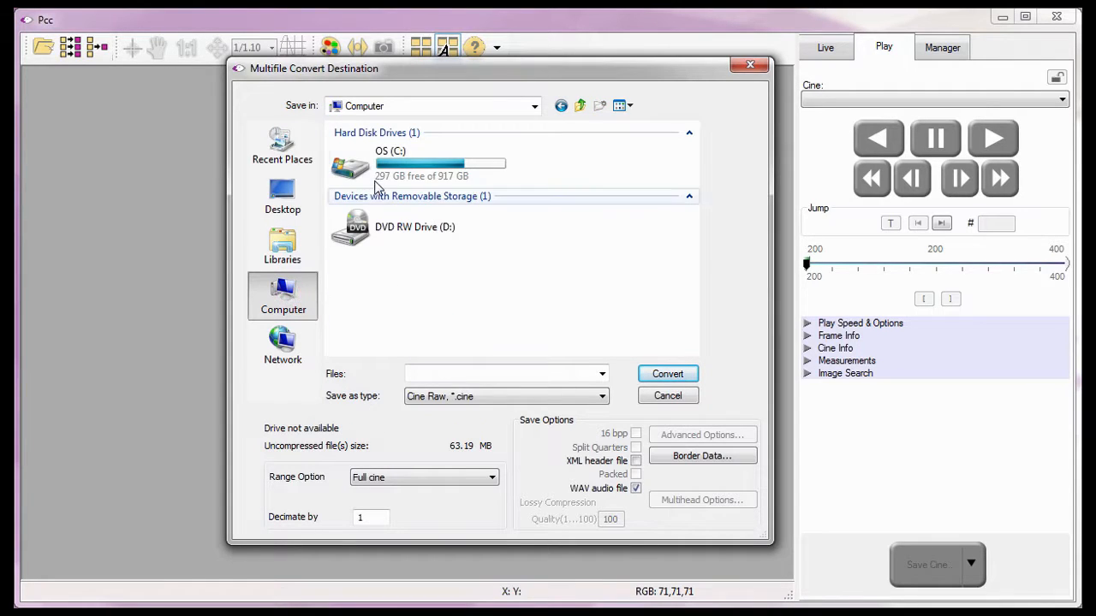
double_click(351, 167)
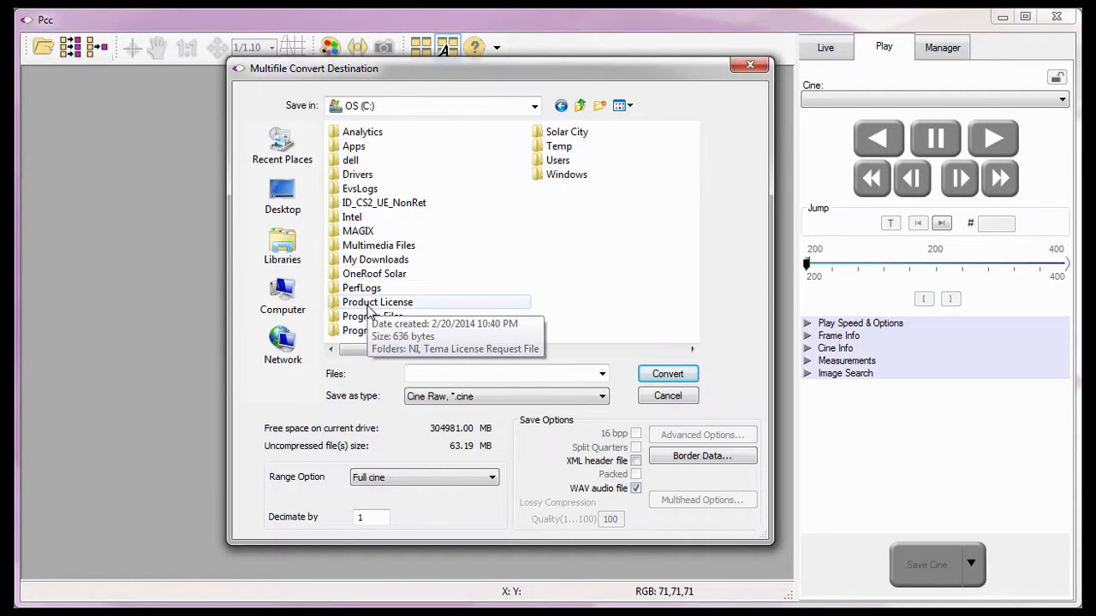
double_click(371, 316)
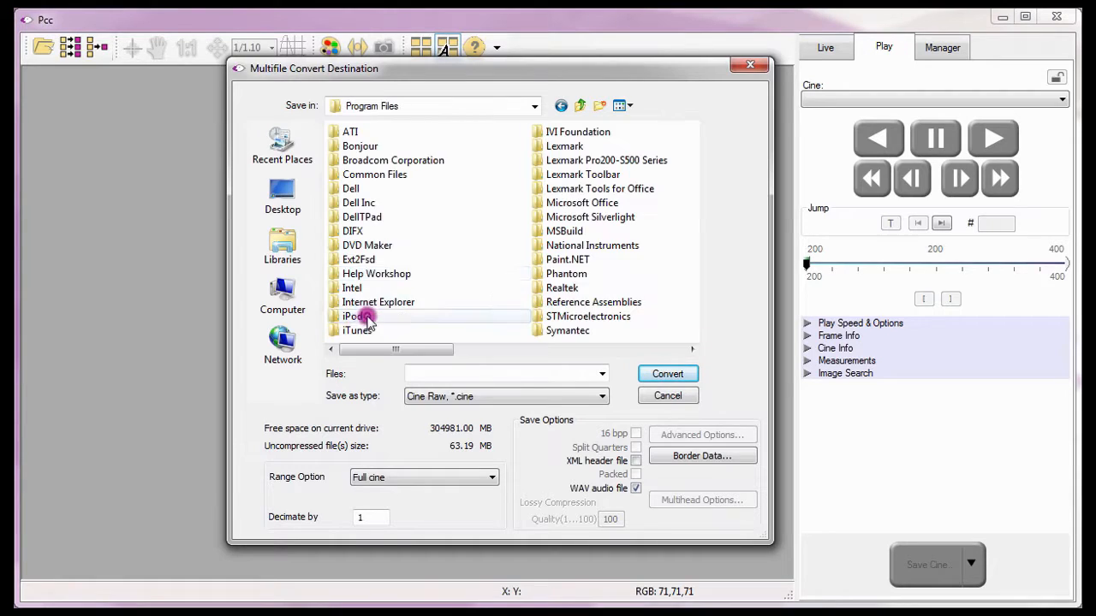
double_click(566, 273)
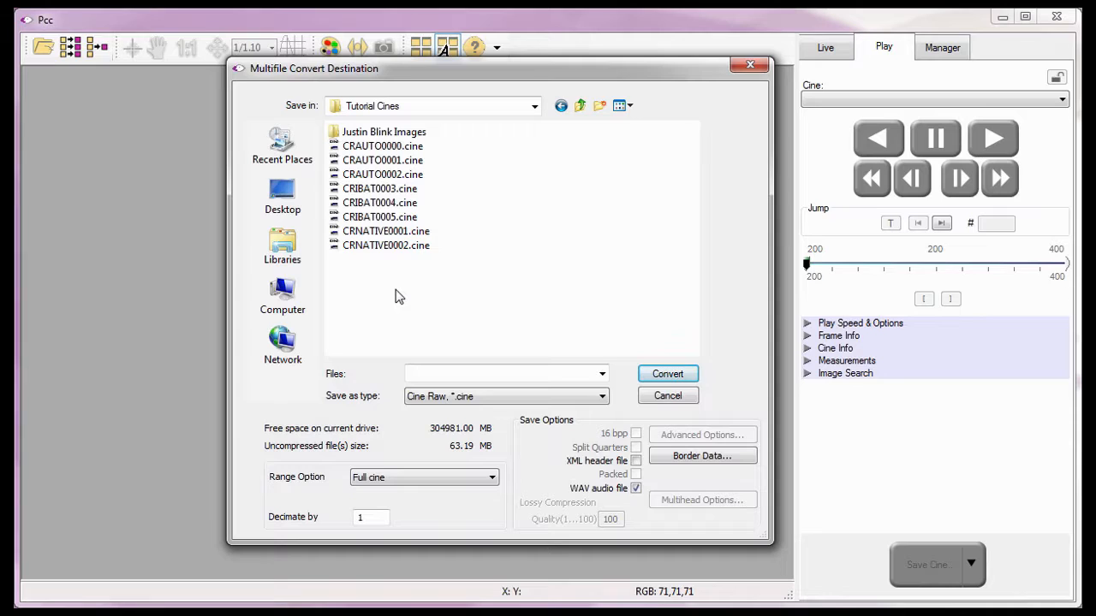
mouse_move(387, 401)
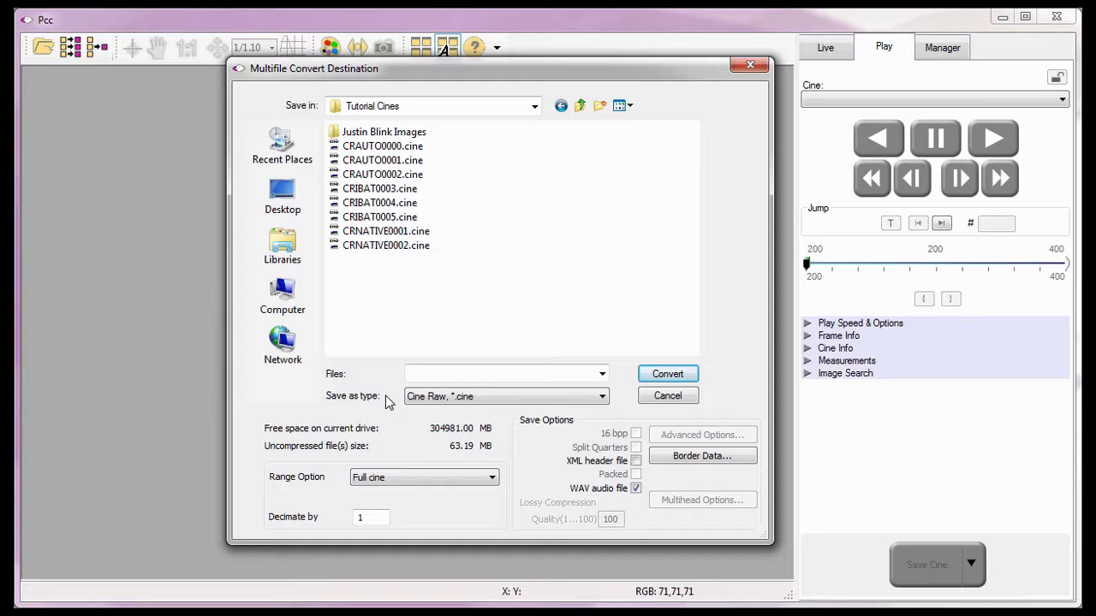
- Set Save as type to AVI (*.avi)
click(602, 395)
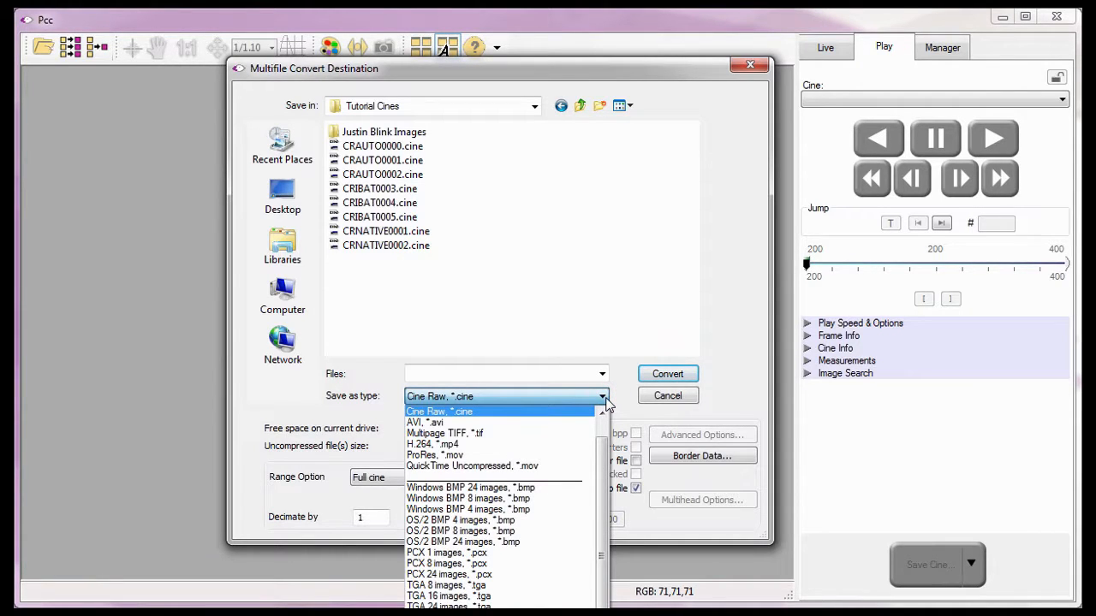
mouse_move(538, 428)
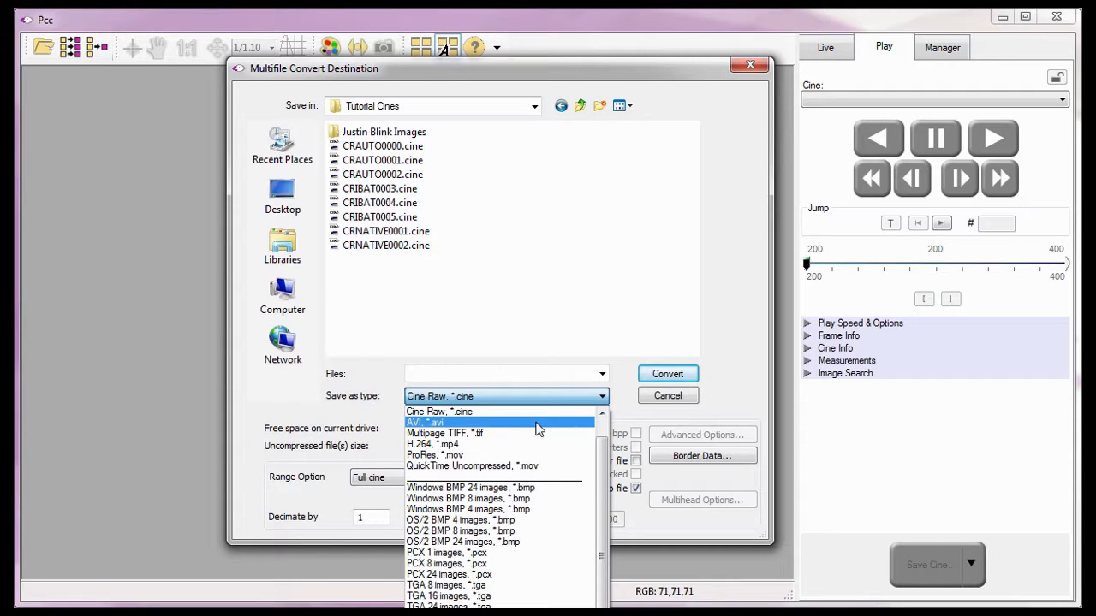
click(425, 422)
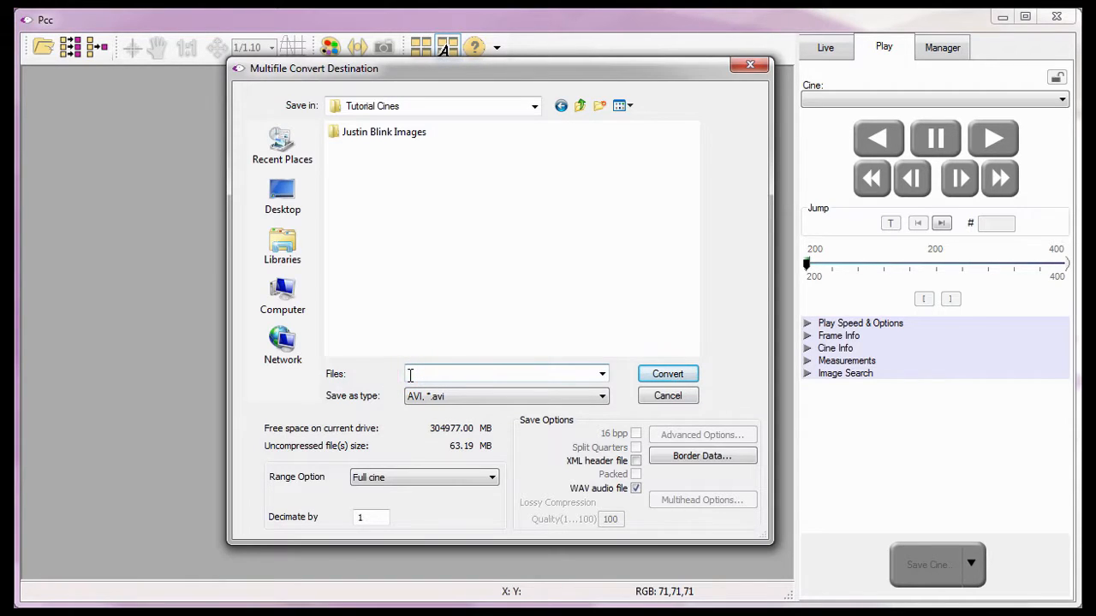
- Enter '.avi' in the Files name field
text(.avi)
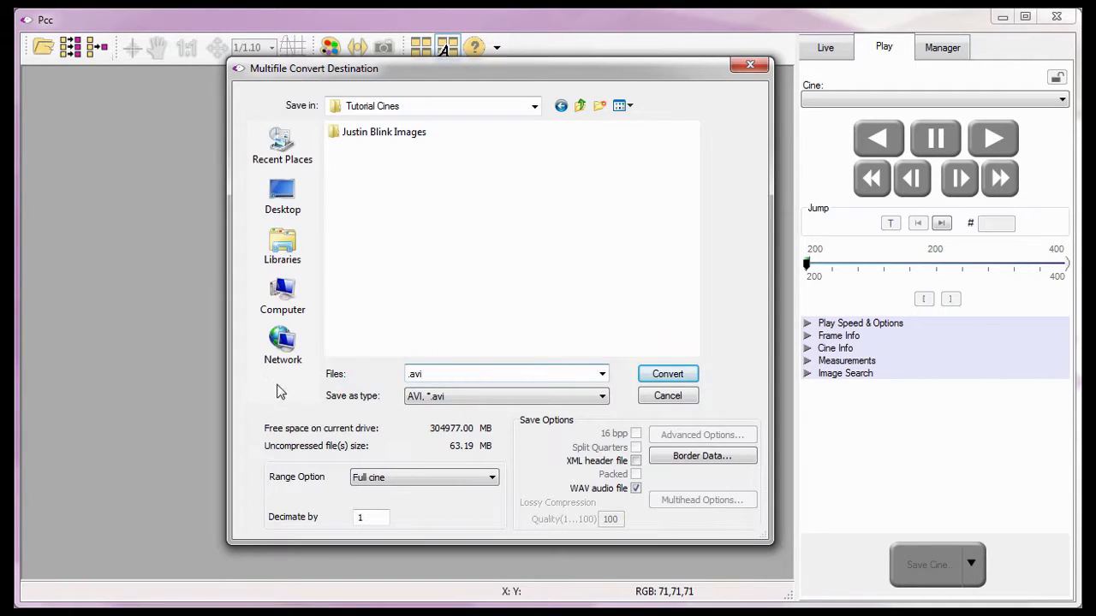
mouse_move(370, 384)
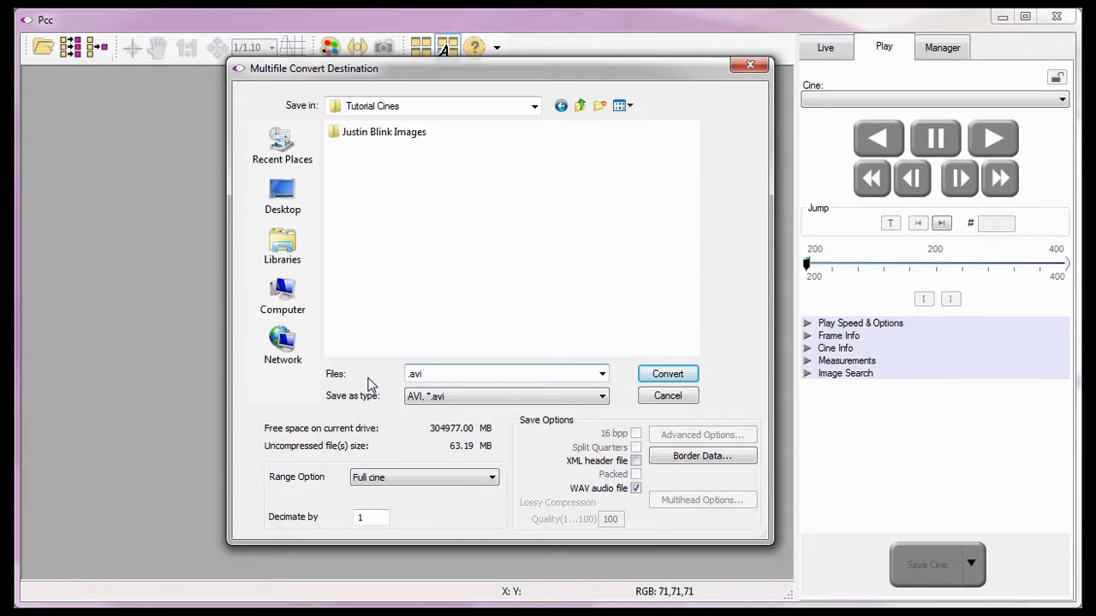
click(505, 373)
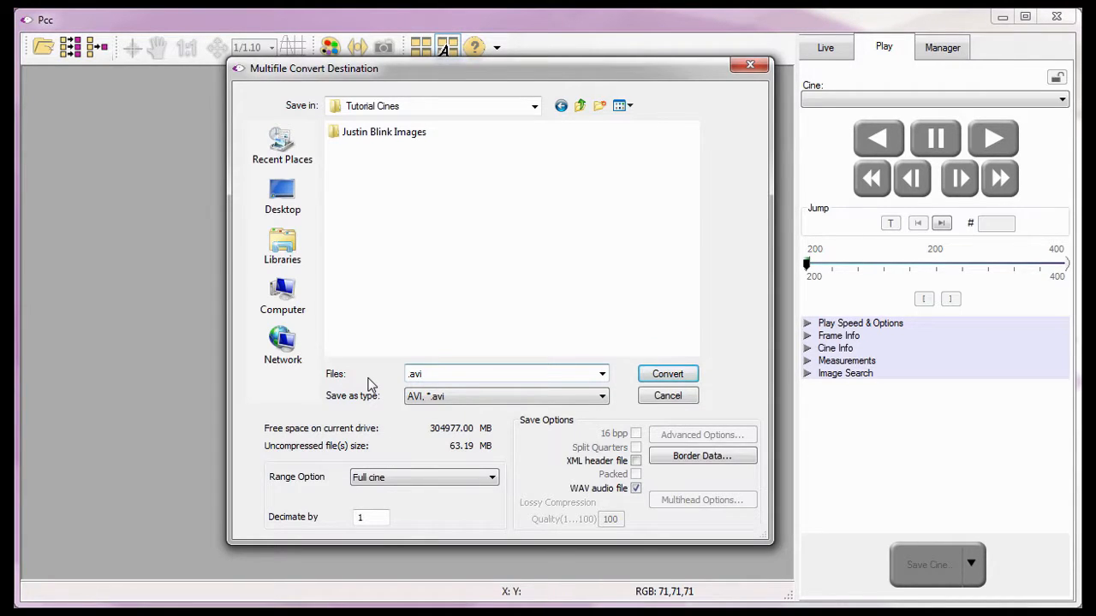
click(505, 374)
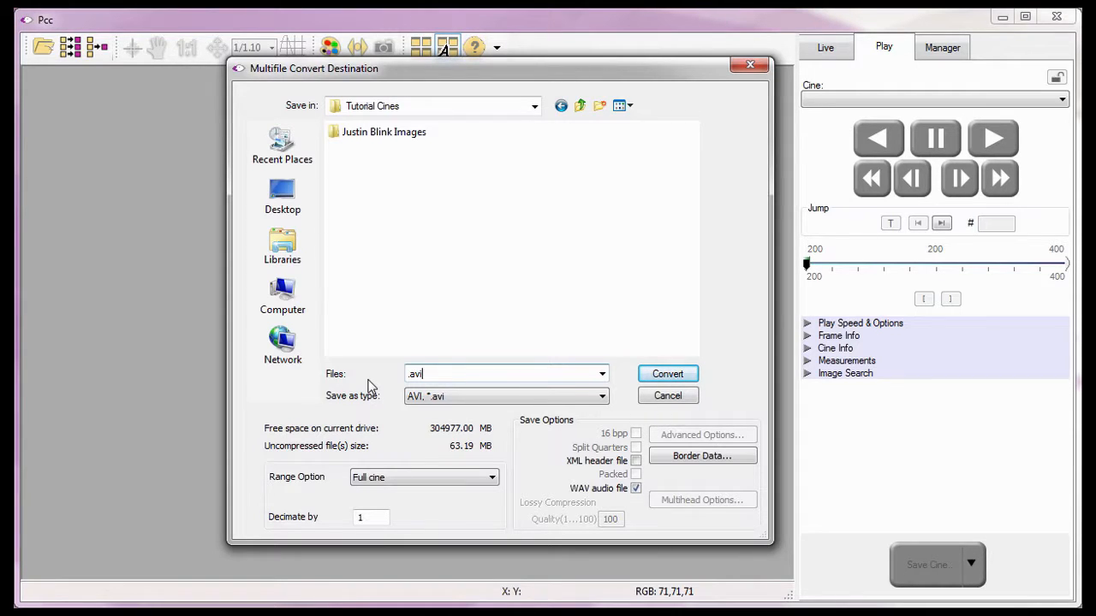
mouse_move(346, 431)
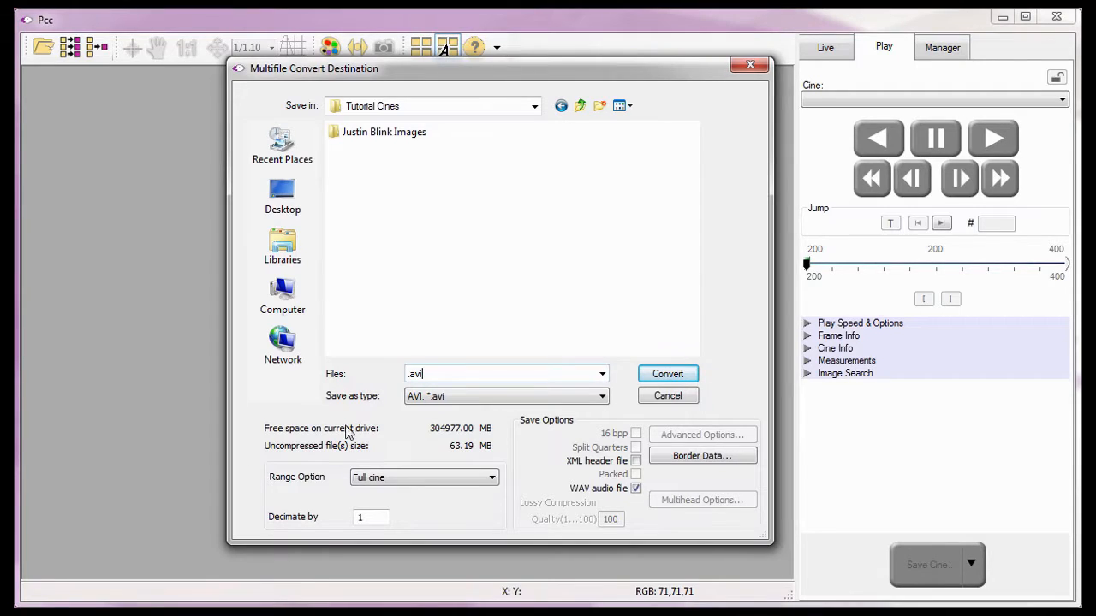
mouse_move(331, 486)
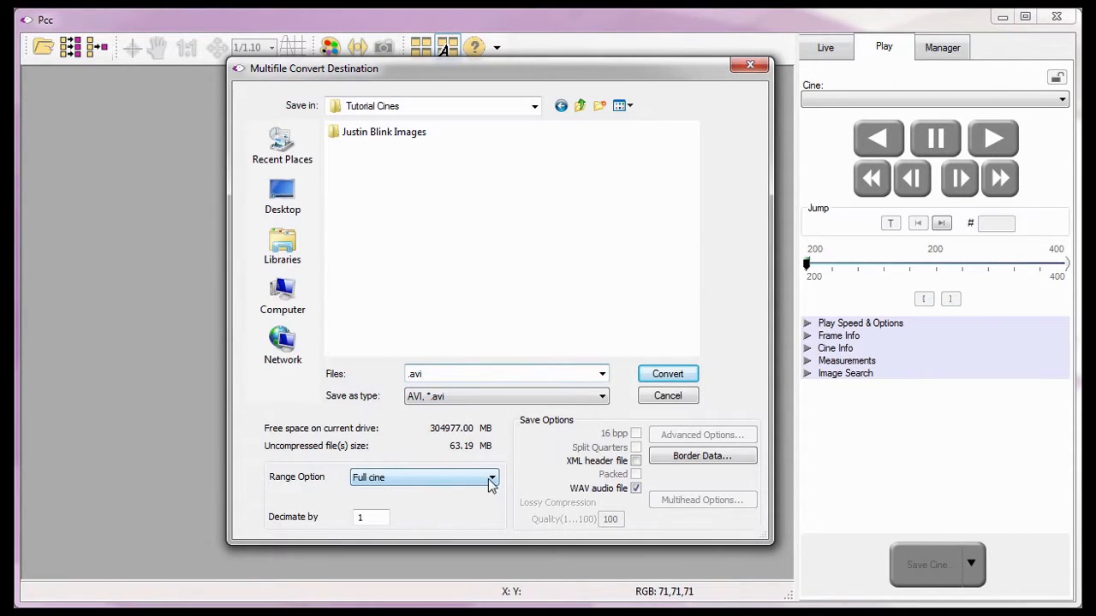
- Keep Range Option on Full cine, disable the WAV audio file, and start converting
click(491, 478)
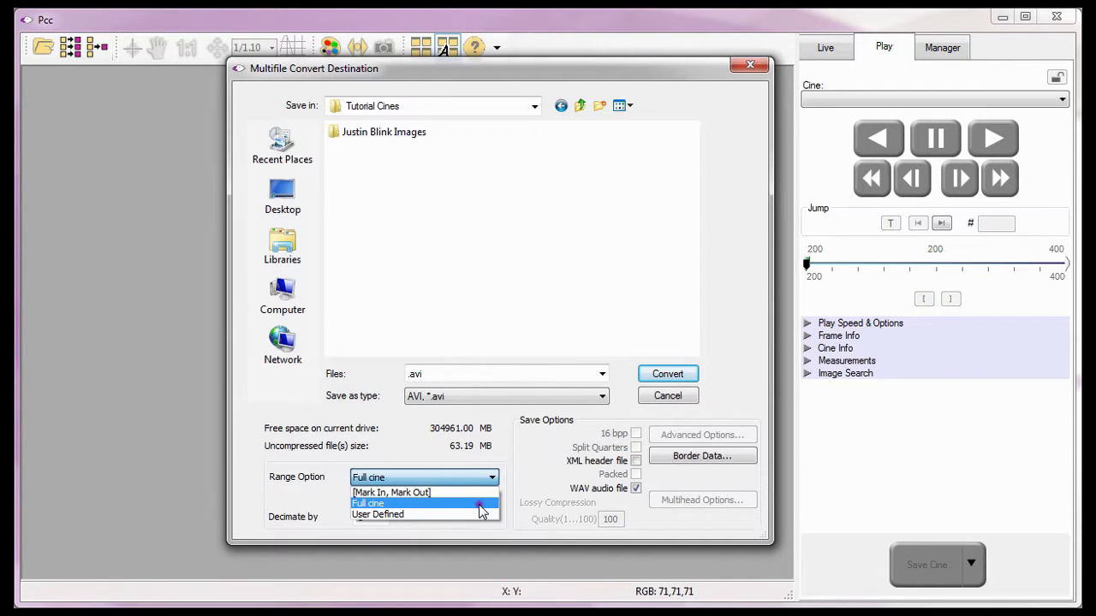
click(368, 503)
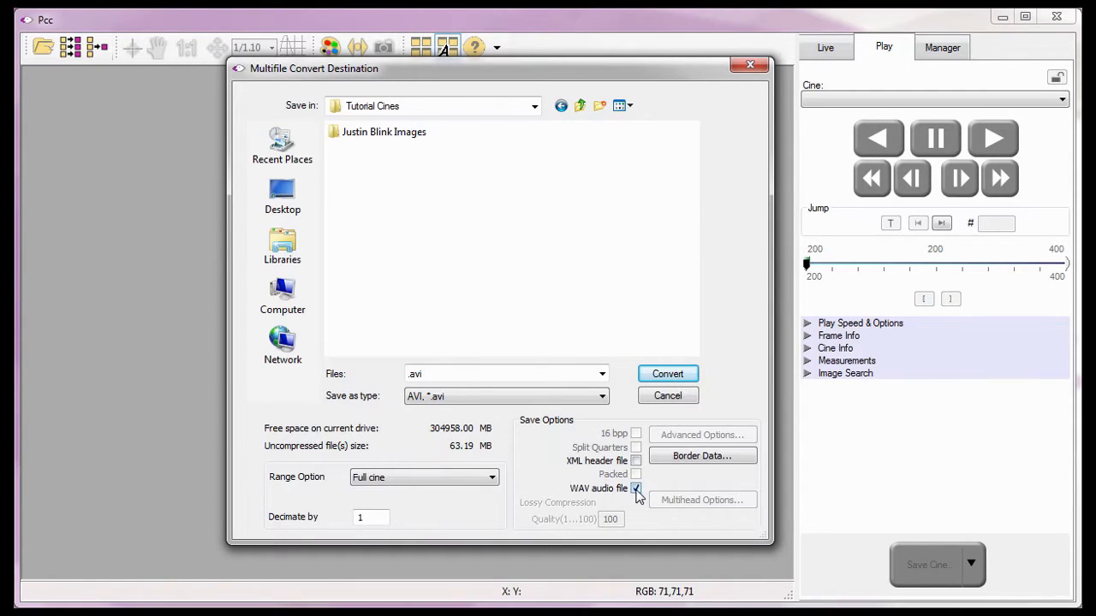
click(636, 487)
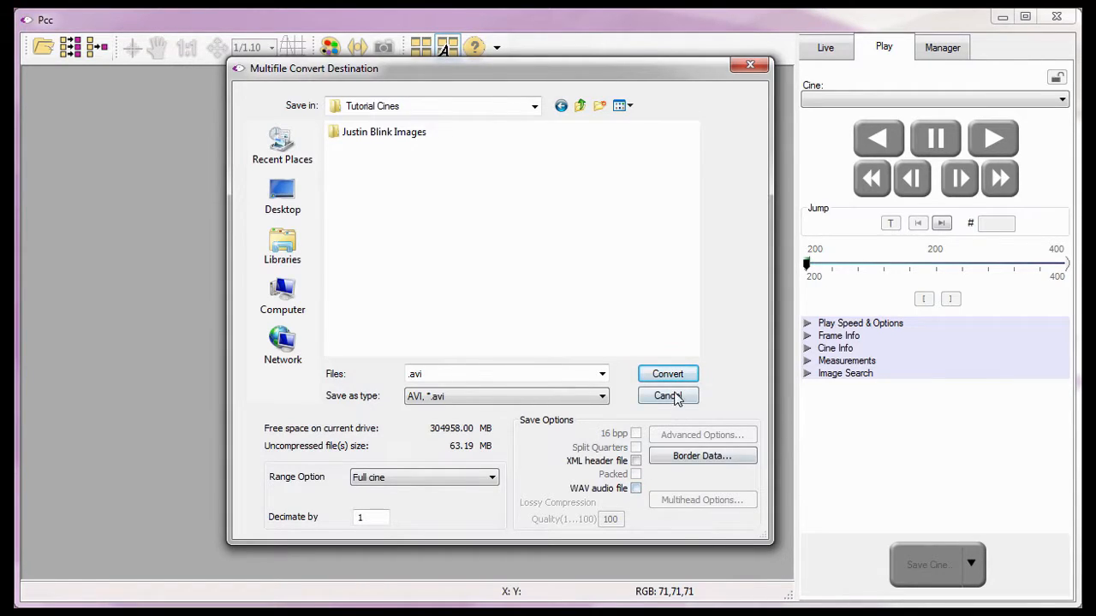
click(667, 374)
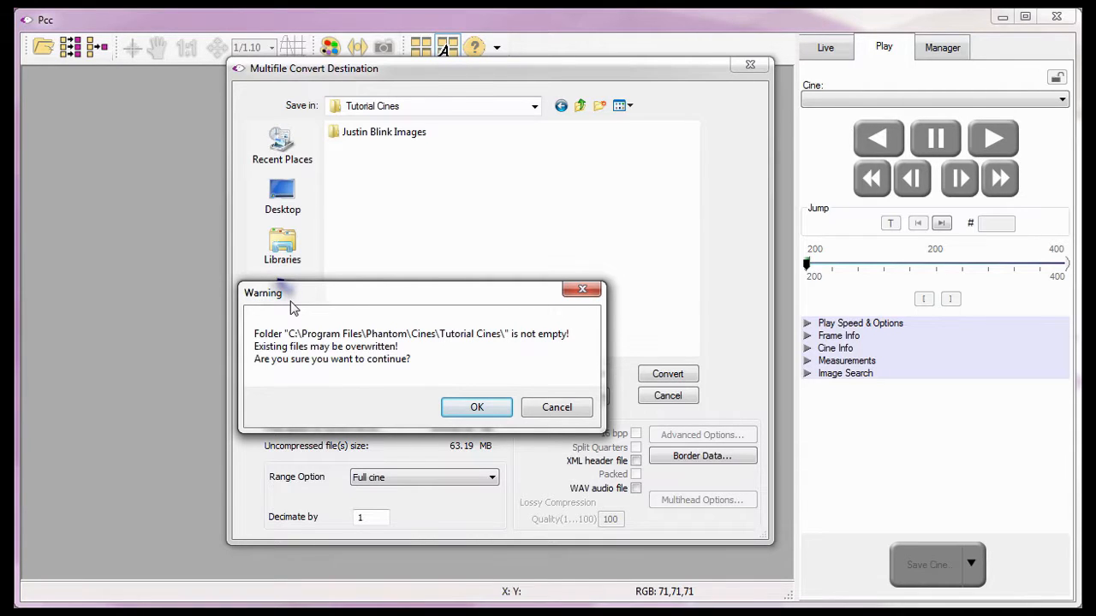
- Confirm the Tutorial Cines overwrite warning with OK
click(477, 406)
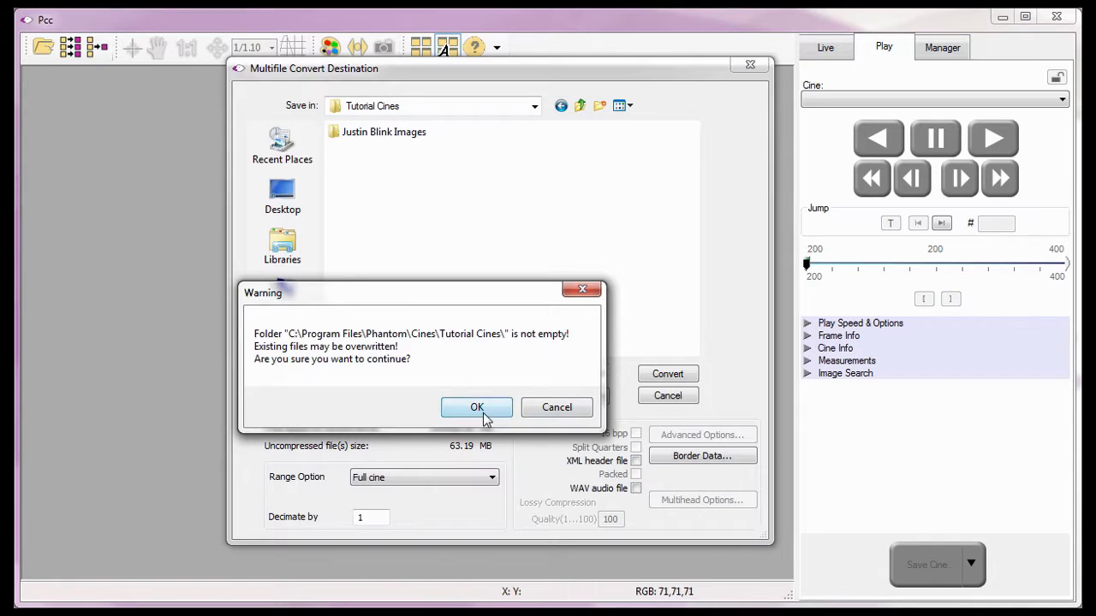
click(477, 407)
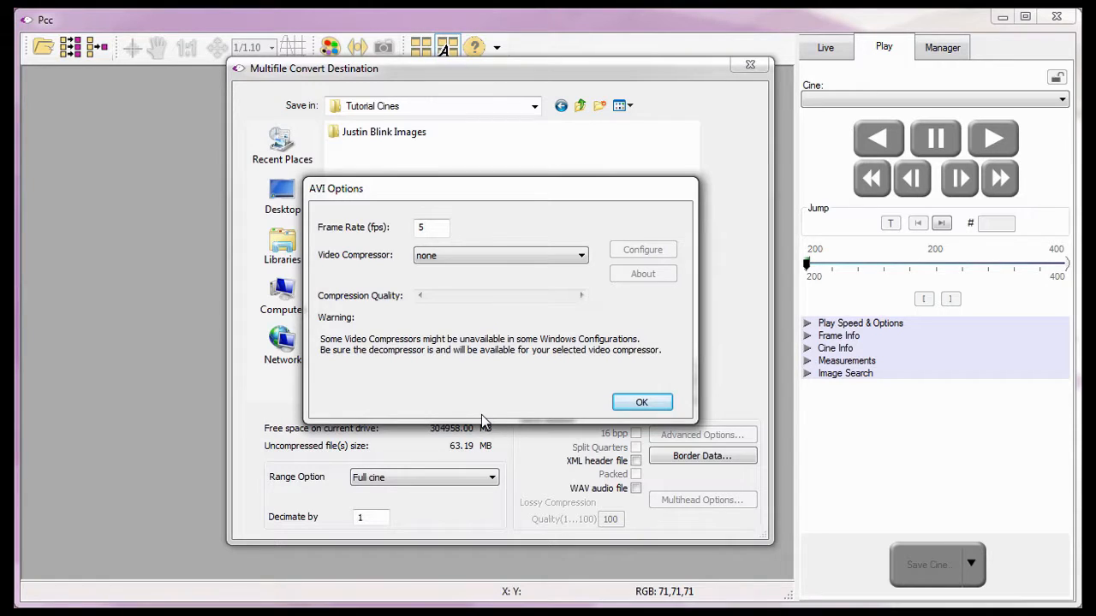
mouse_move(475, 412)
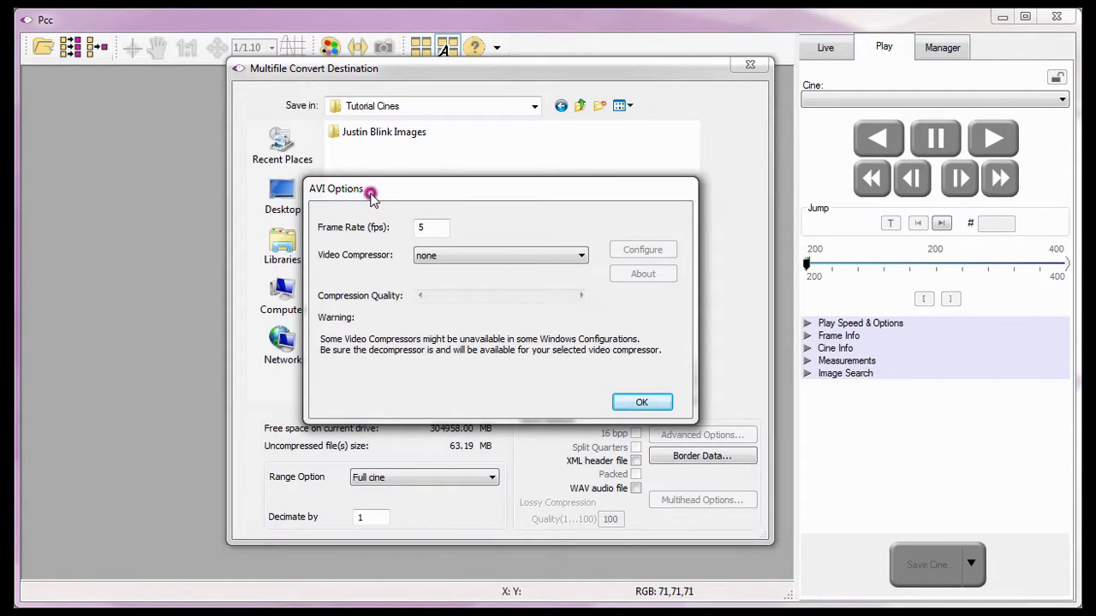
mouse_move(383, 217)
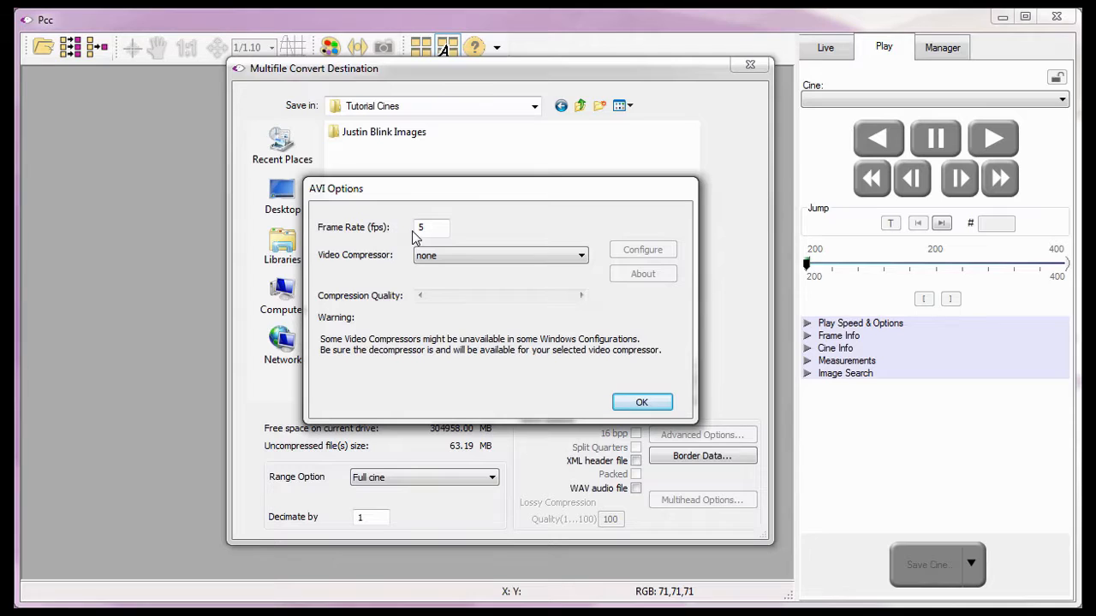
- Change the AVI frame rate from 5 to 12 fps
click(430, 227)
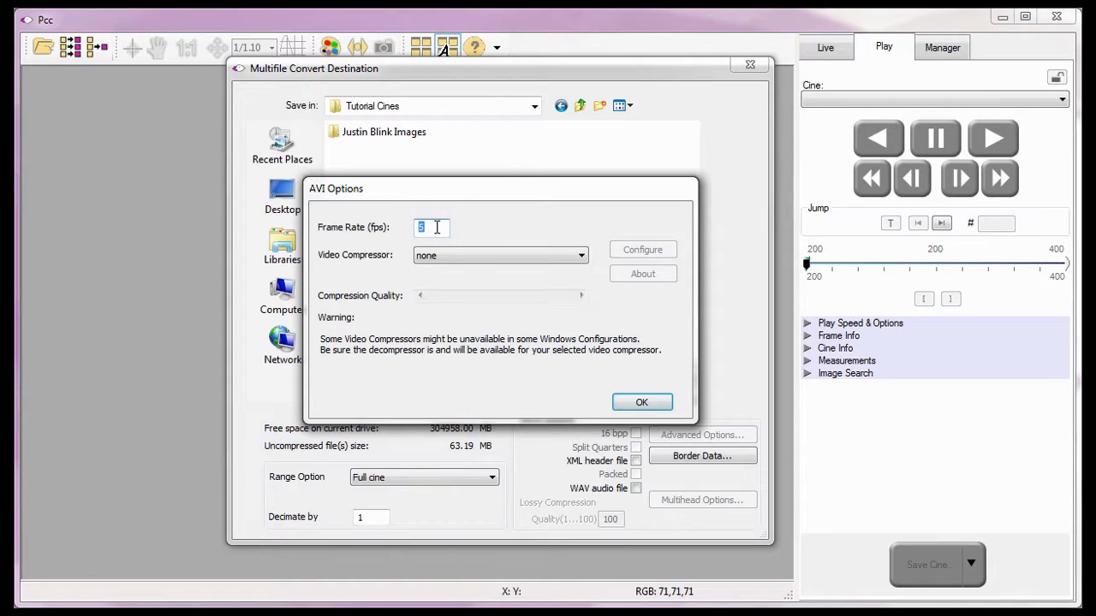
text(12)
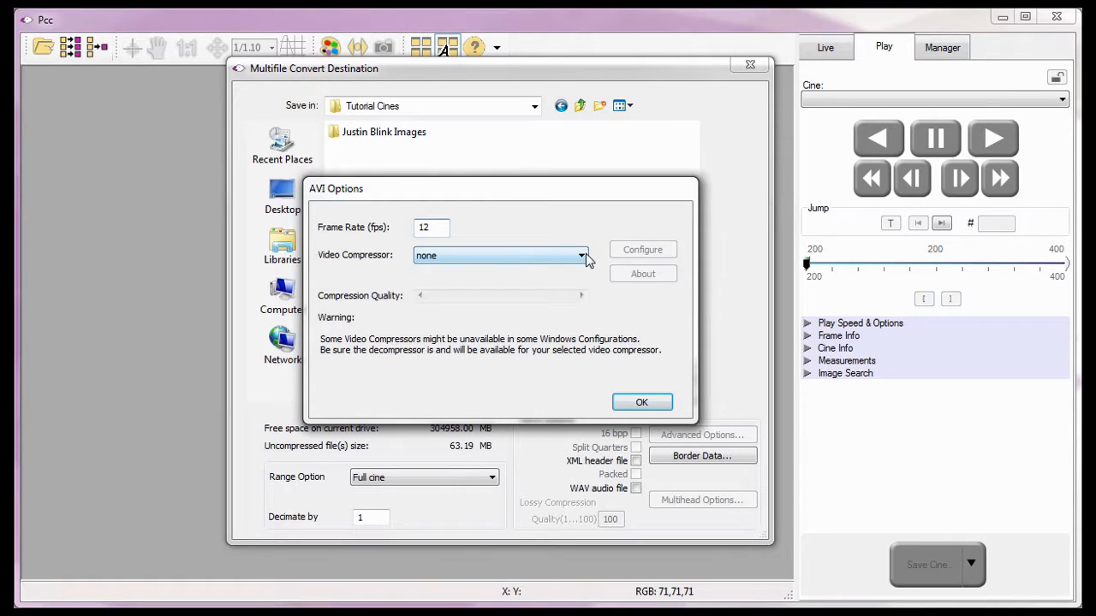
click(582, 255)
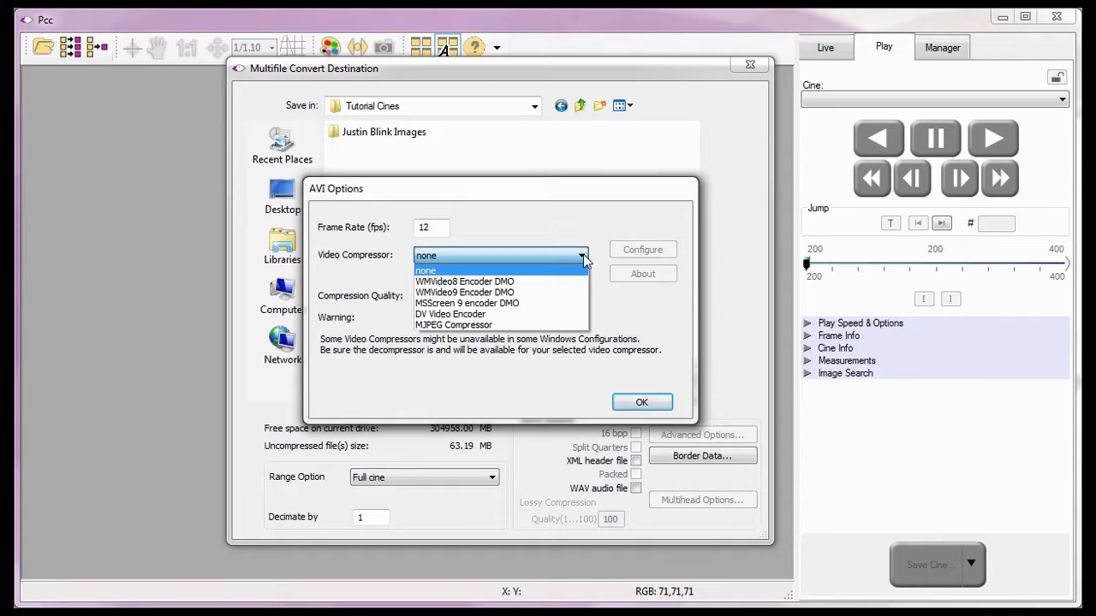
mouse_move(531, 303)
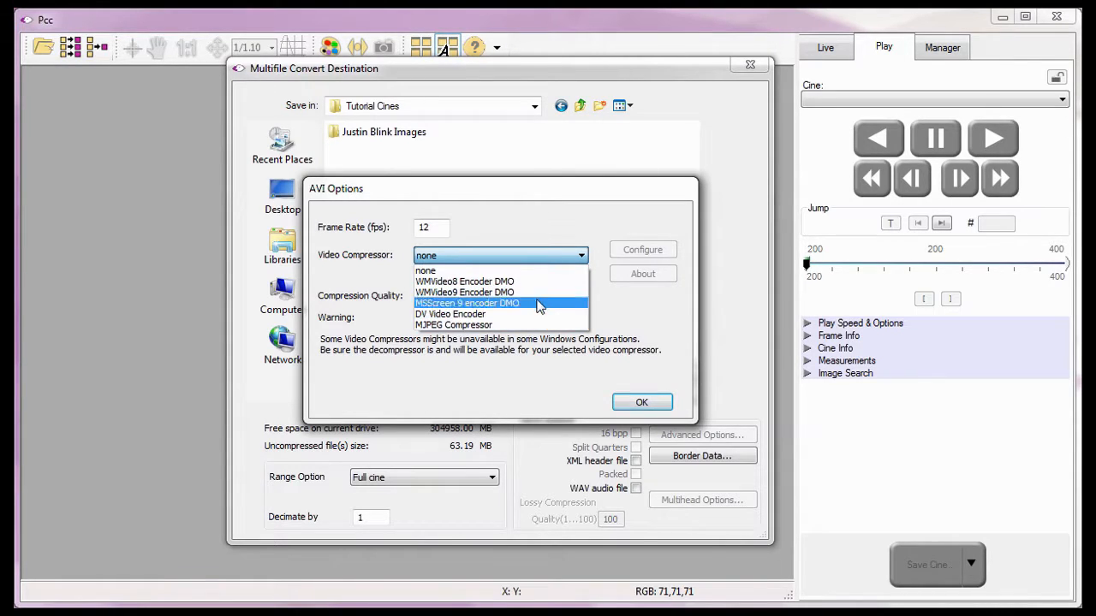
mouse_move(426, 270)
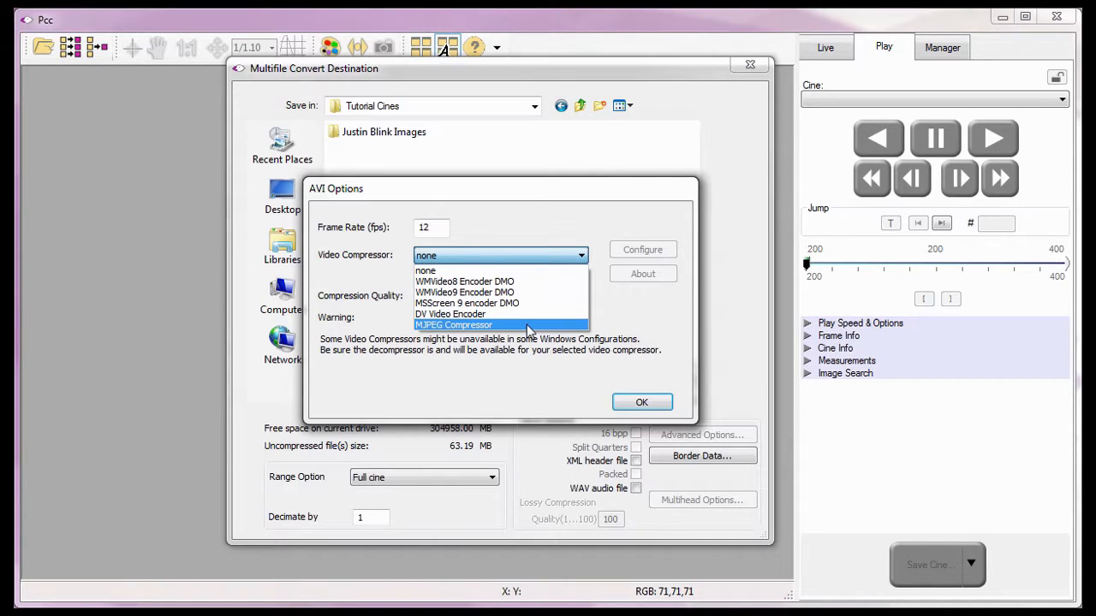
- Choose MJPEG Compressor and raise compression quality to 100%
click(454, 324)
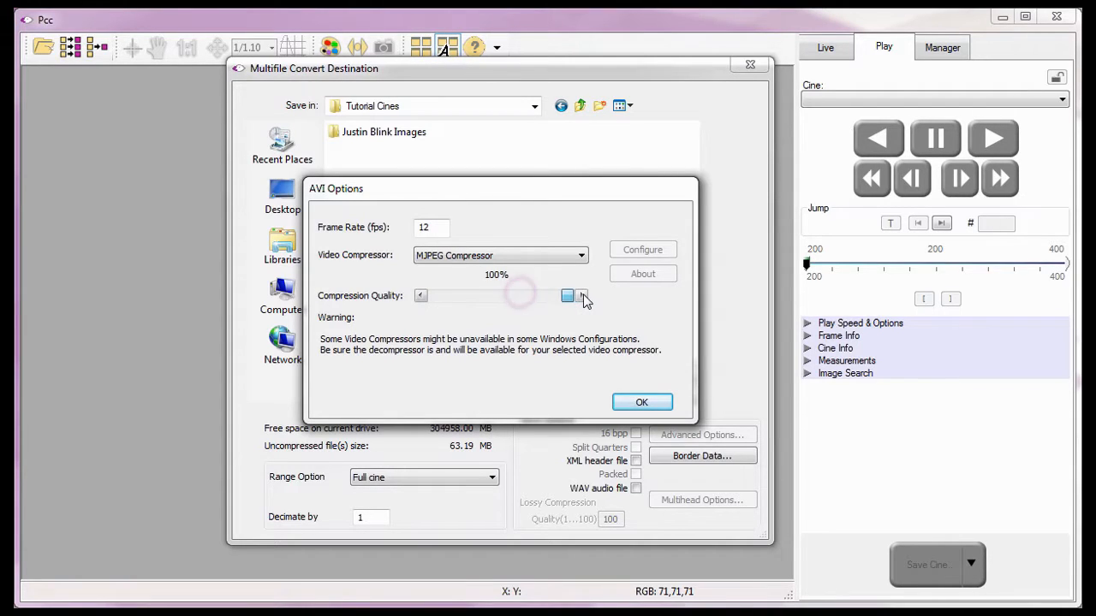
click(582, 295)
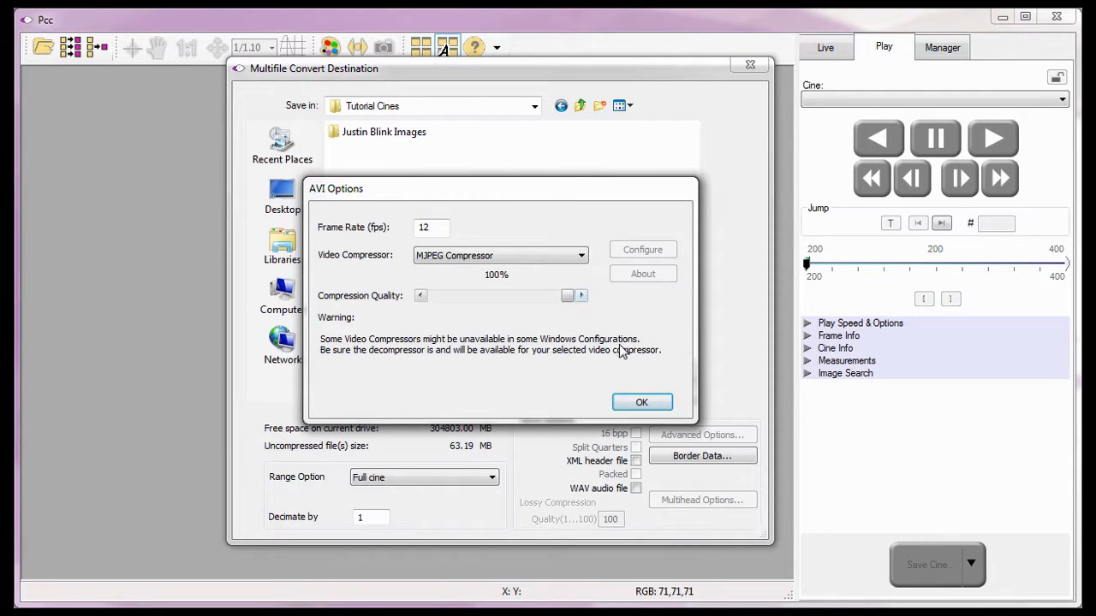
- Run the batch AVI conversion of ball, butterfly and carcrash3, then close the completion report
click(641, 403)
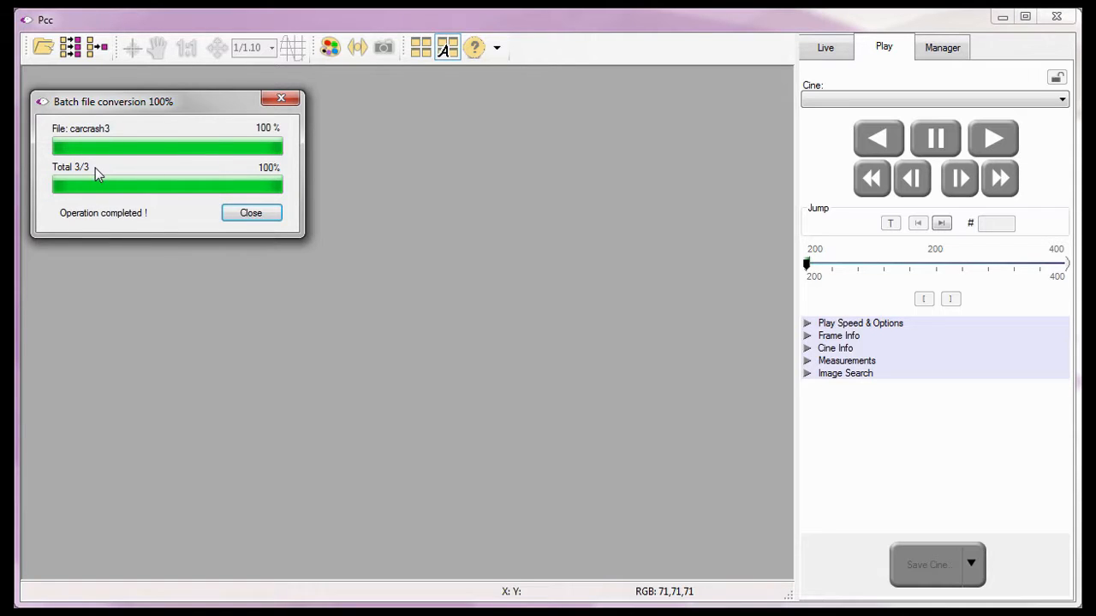
mouse_move(152, 227)
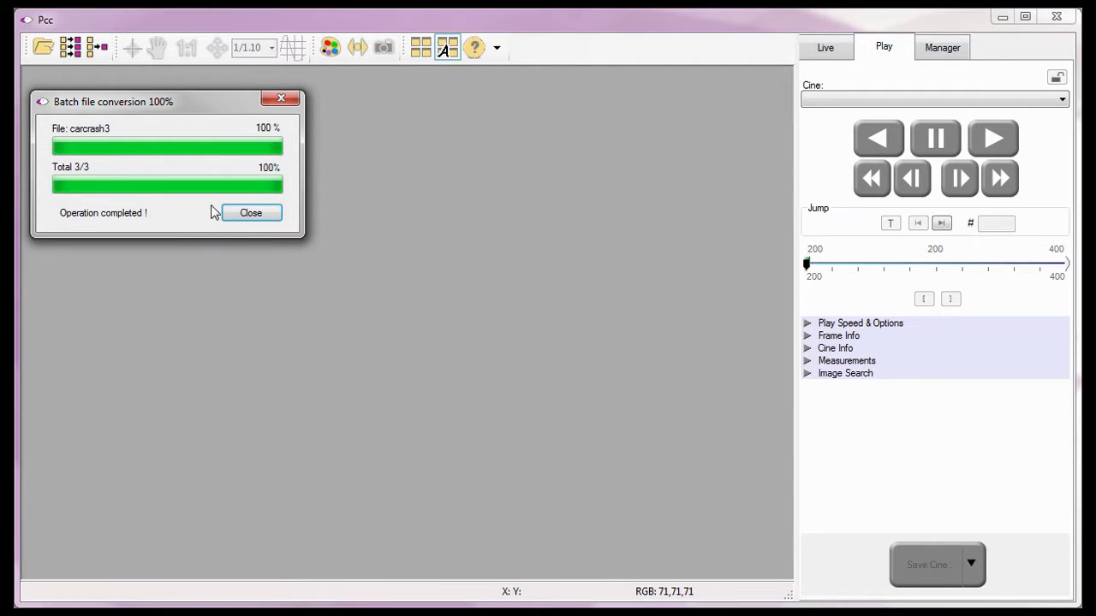
click(250, 212)
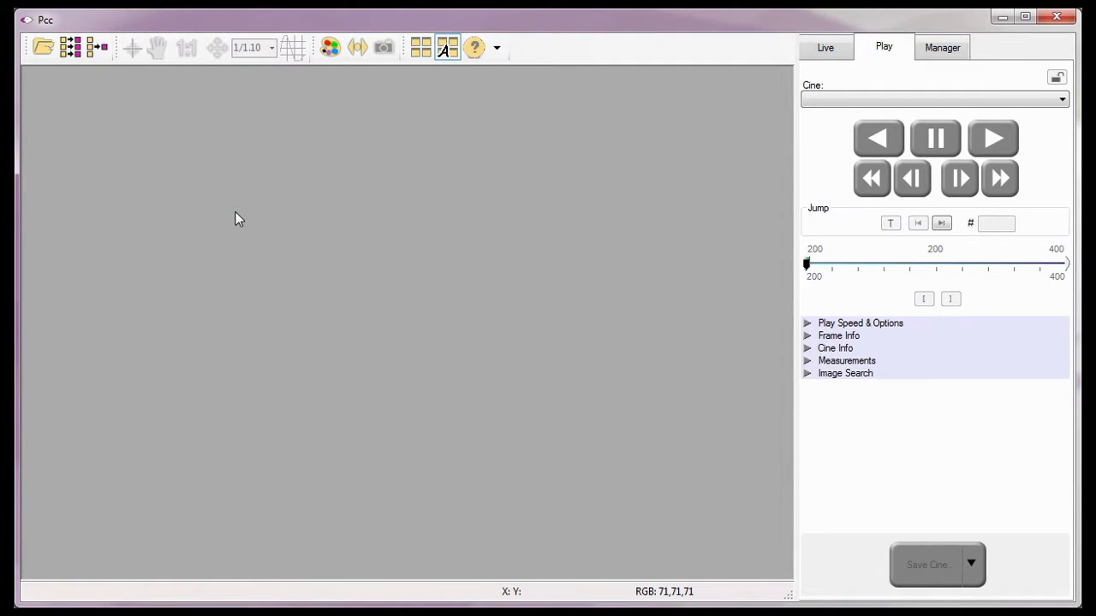
mouse_move(262, 257)
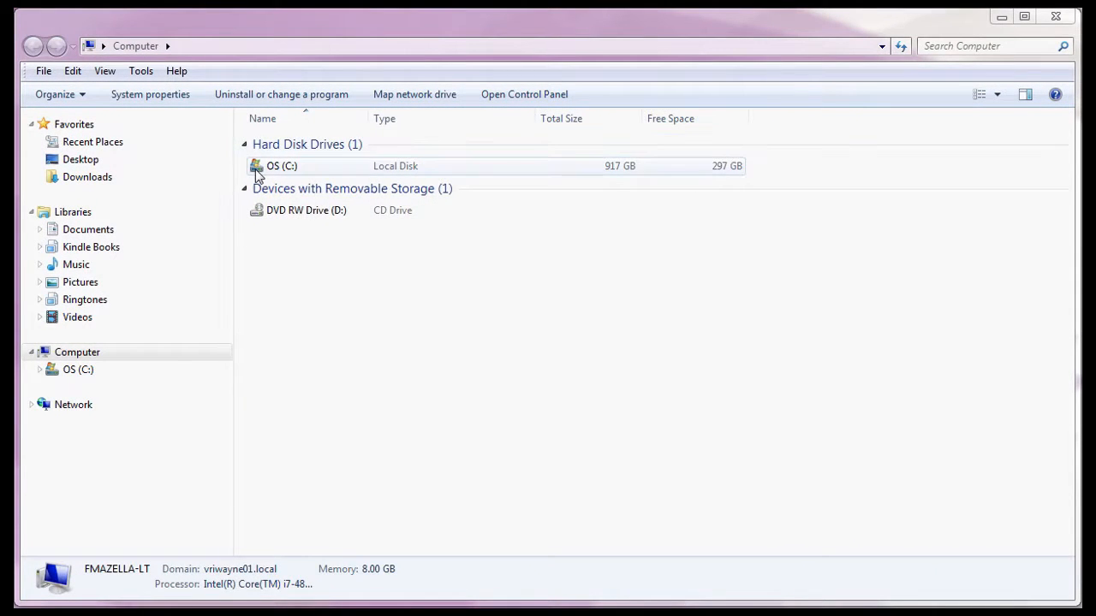
- Browse to C:\Program Files\Phantom\Cines\Tutorial Cines in Explorer
double_click(282, 165)
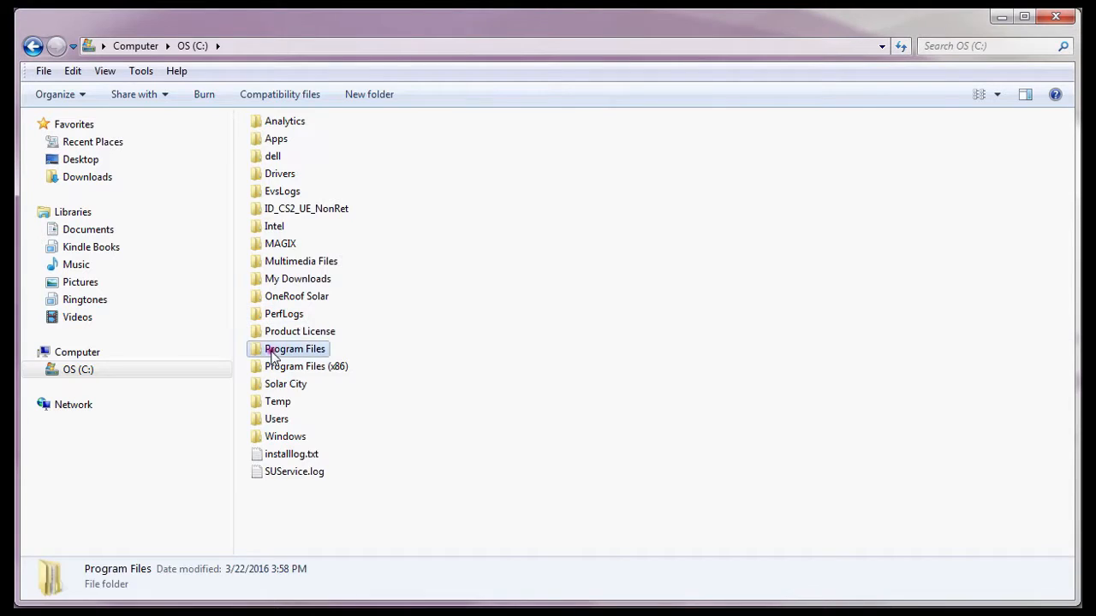
double_click(294, 349)
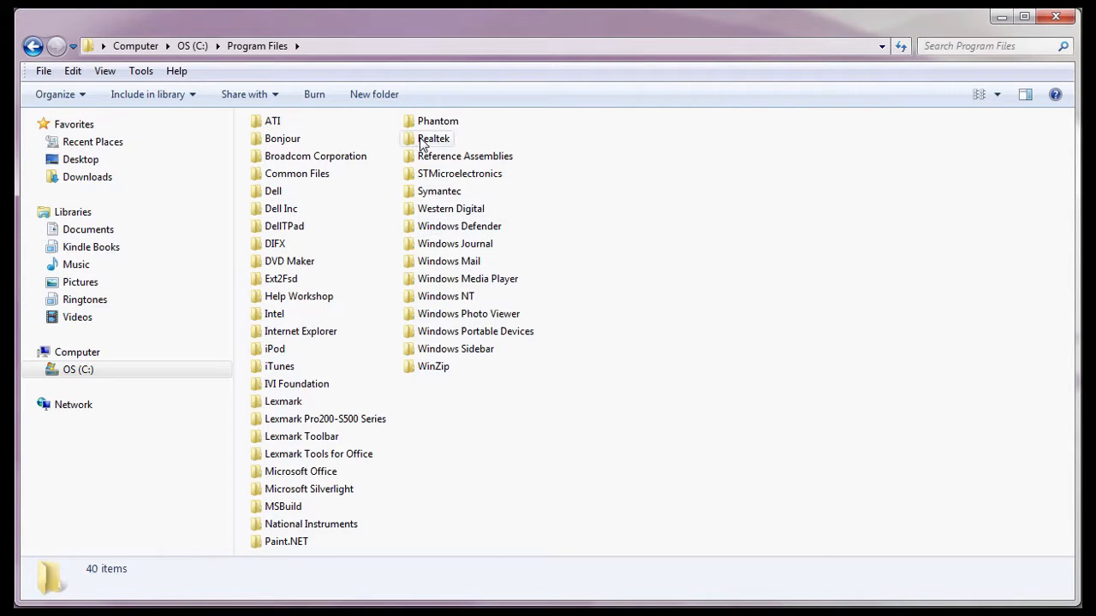
double_click(437, 121)
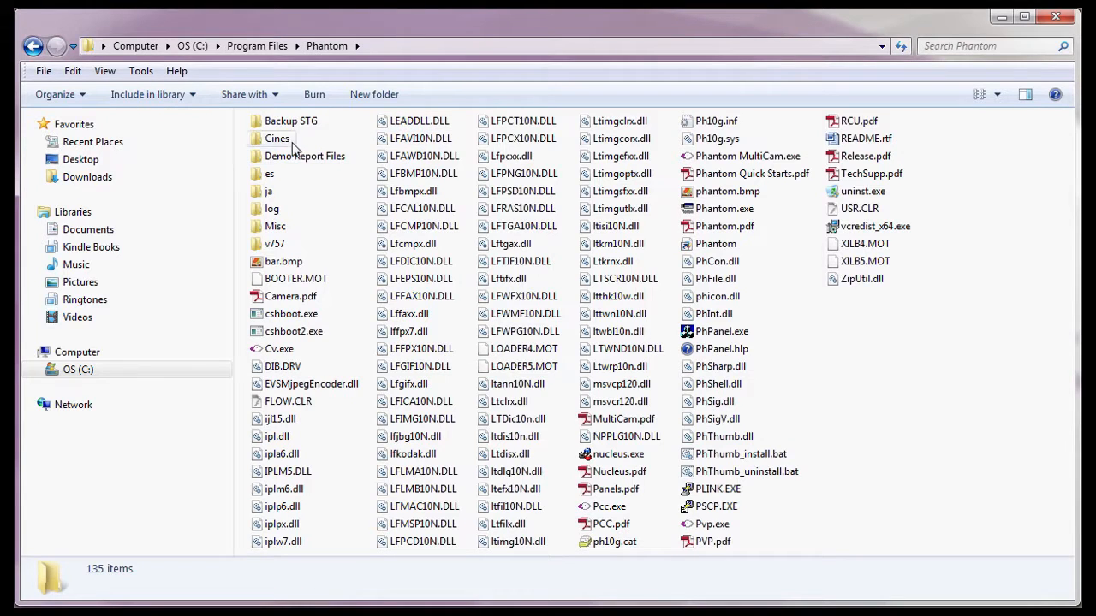
double_click(276, 138)
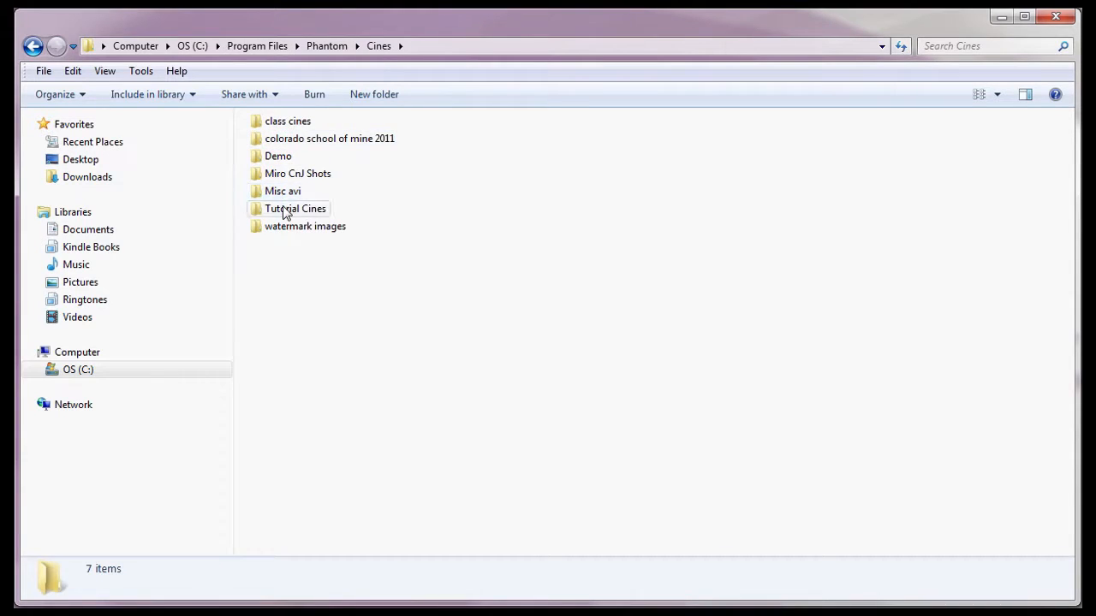
double_click(295, 208)
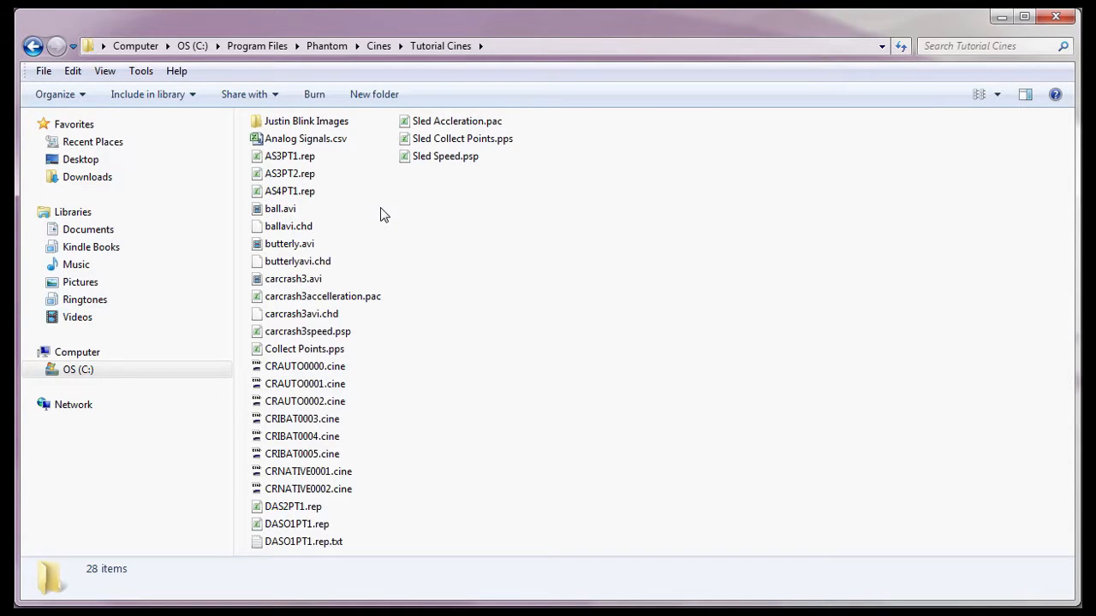
- Check details of the new AVI and .chd files, then open carcrash3.avi in VLC
click(290, 243)
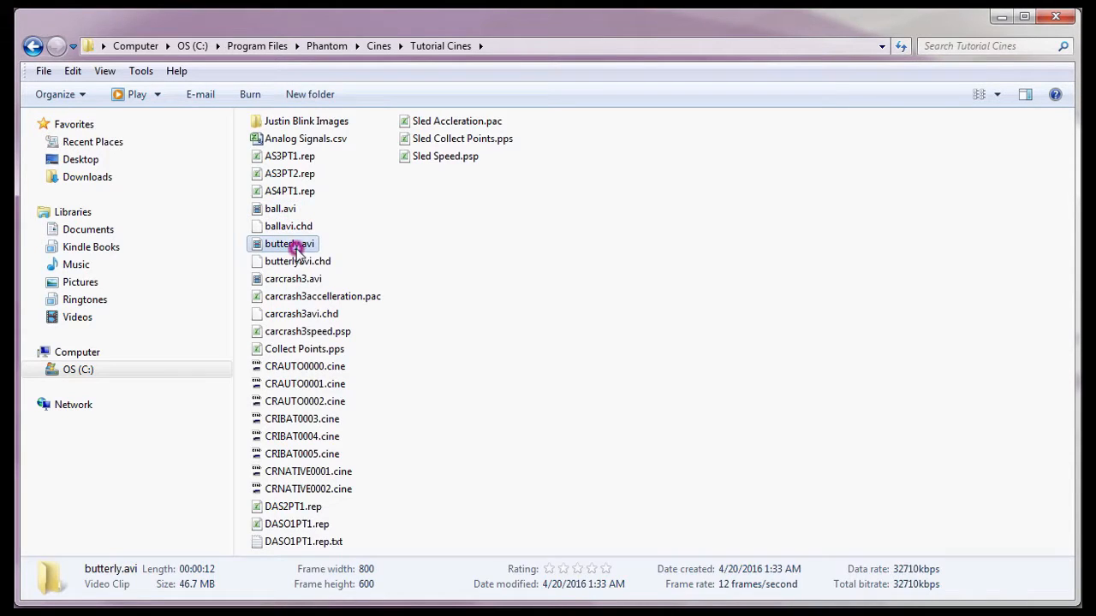
click(293, 278)
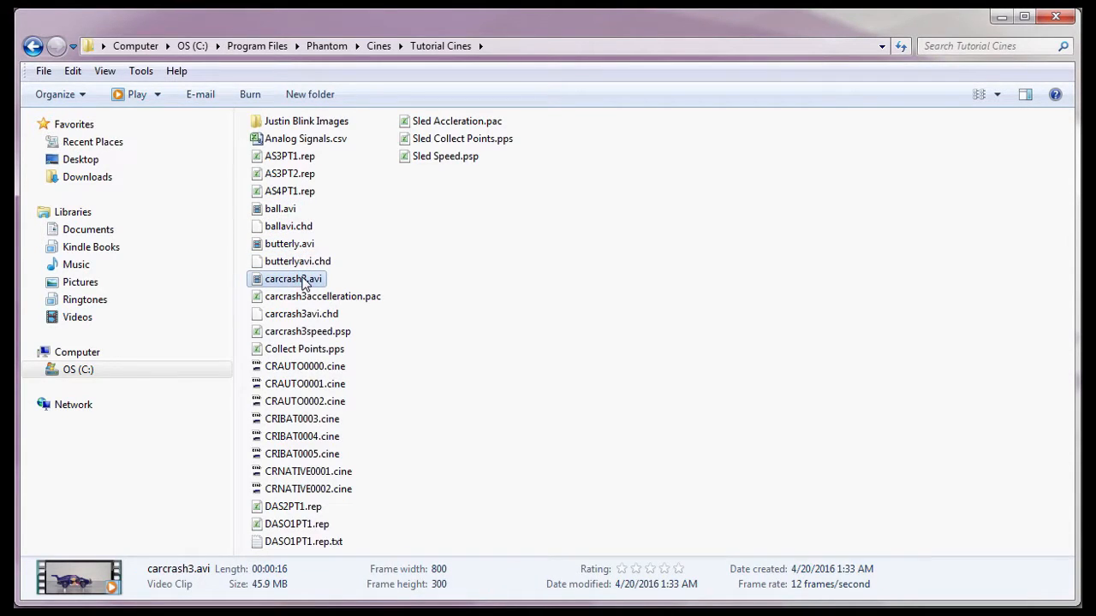
click(288, 226)
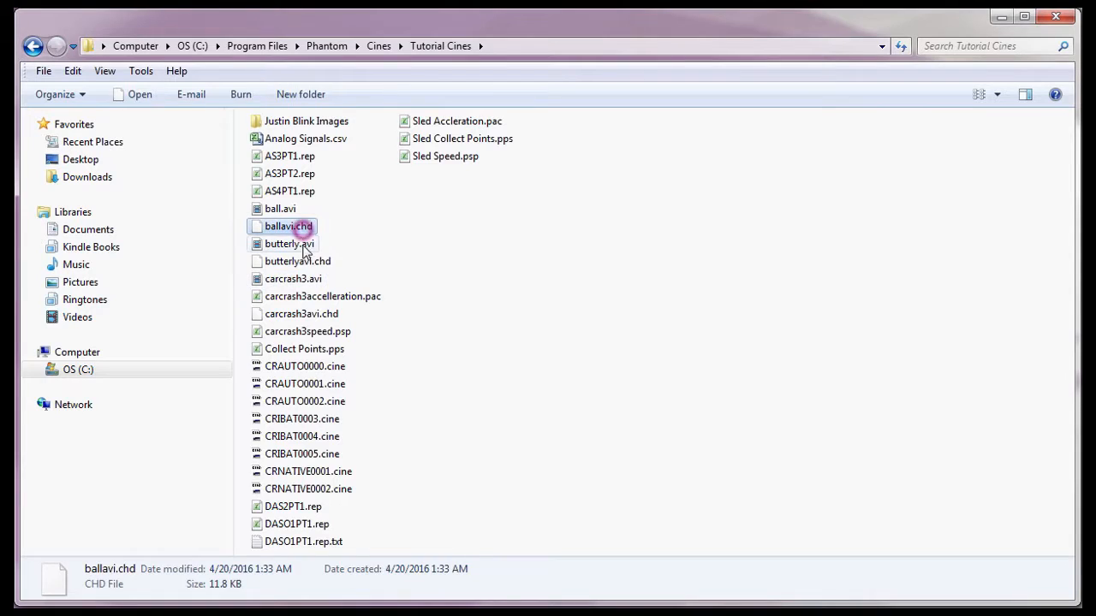
click(301, 313)
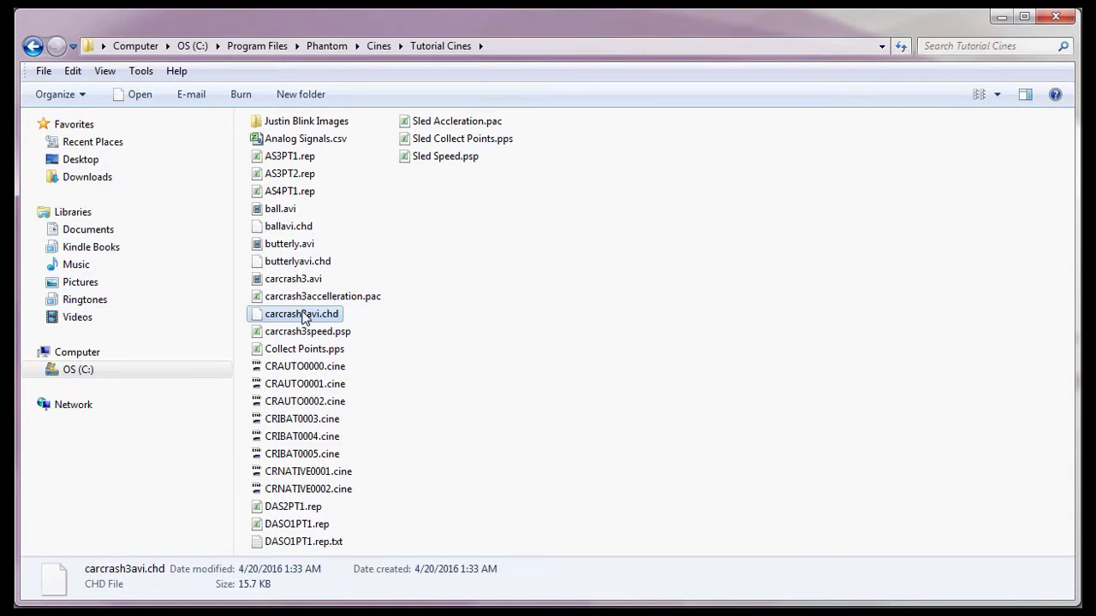
right_click(288, 279)
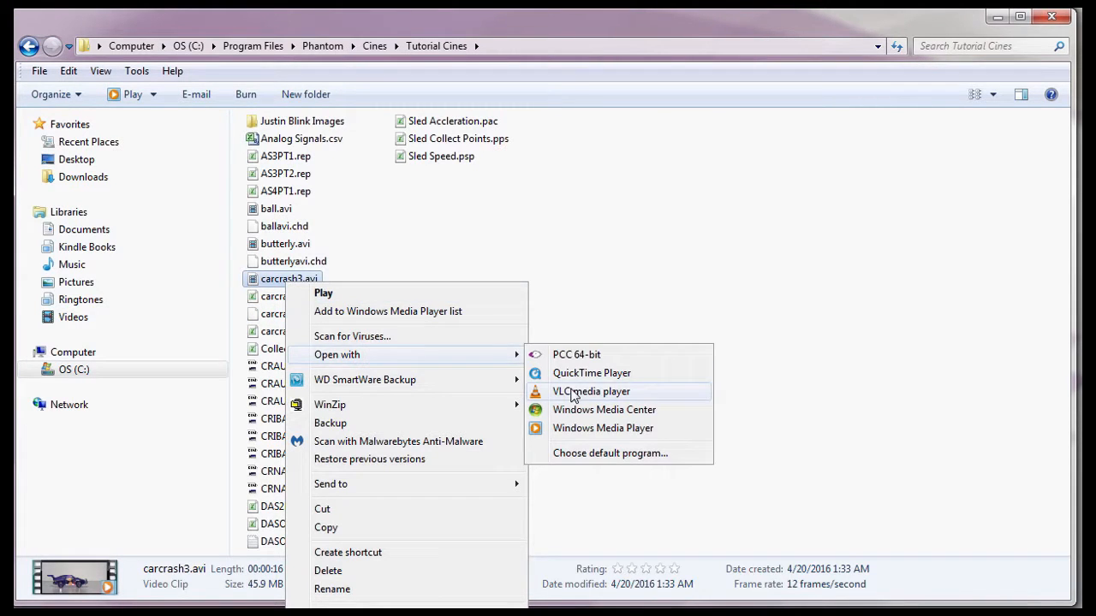
click(590, 391)
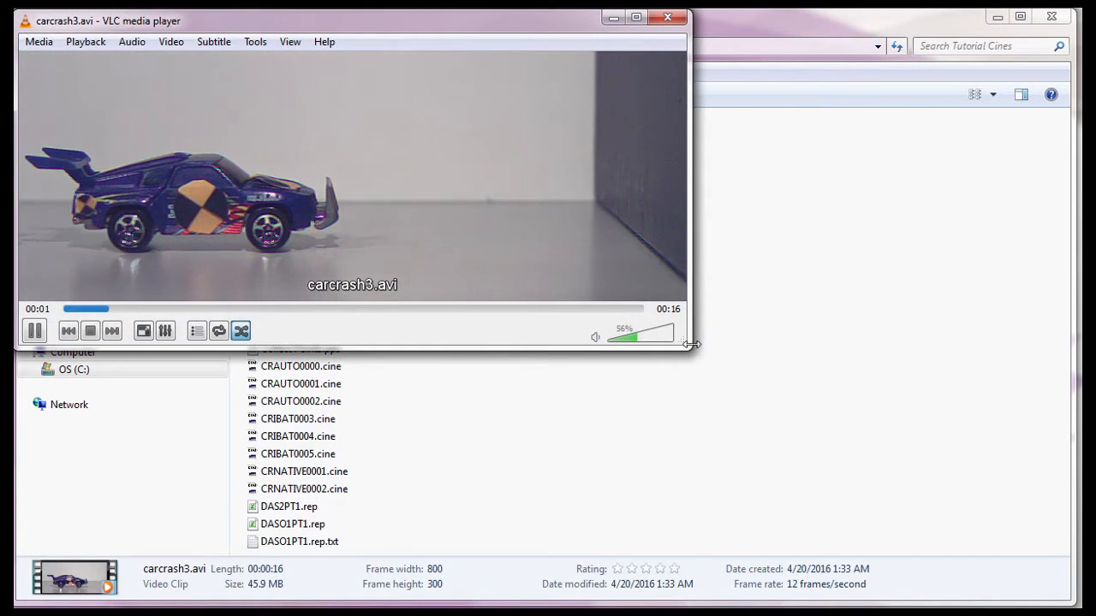
- Maximize the VLC window and pause carcrash3.avi near the end
click(635, 18)
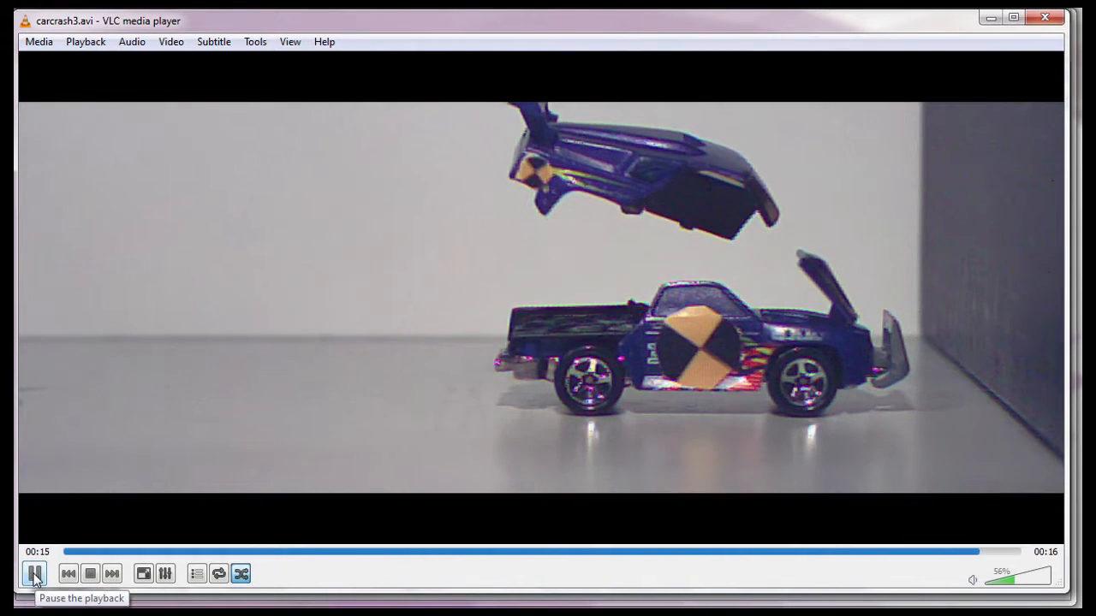
click(34, 574)
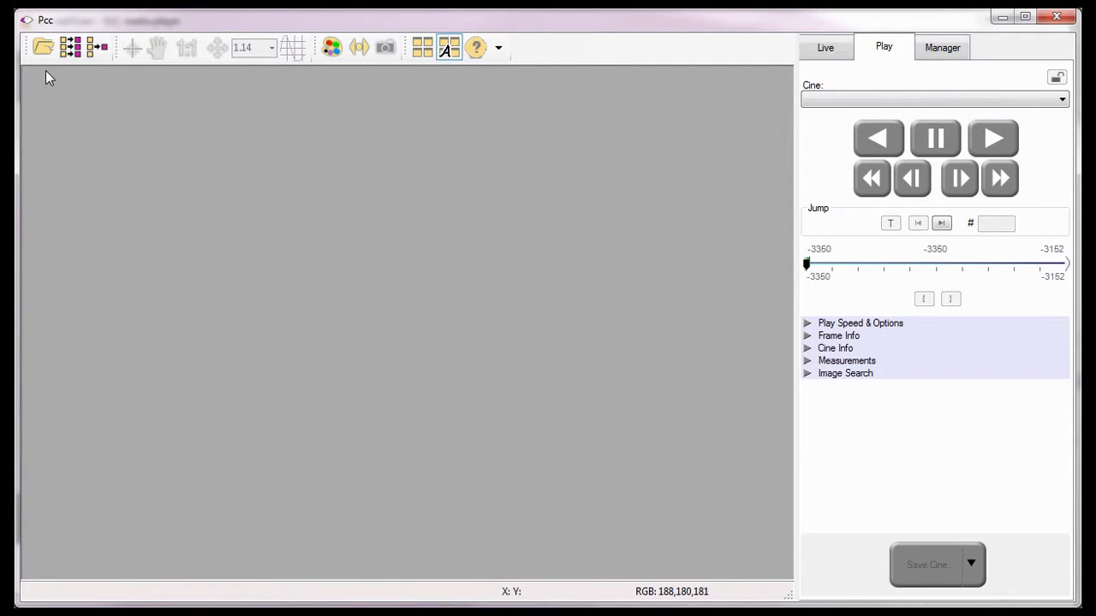
- Show the Open Cine(s) dialog on Tutorial Cines, now listing ball, butterly and carcrash3 AVIs
click(42, 47)
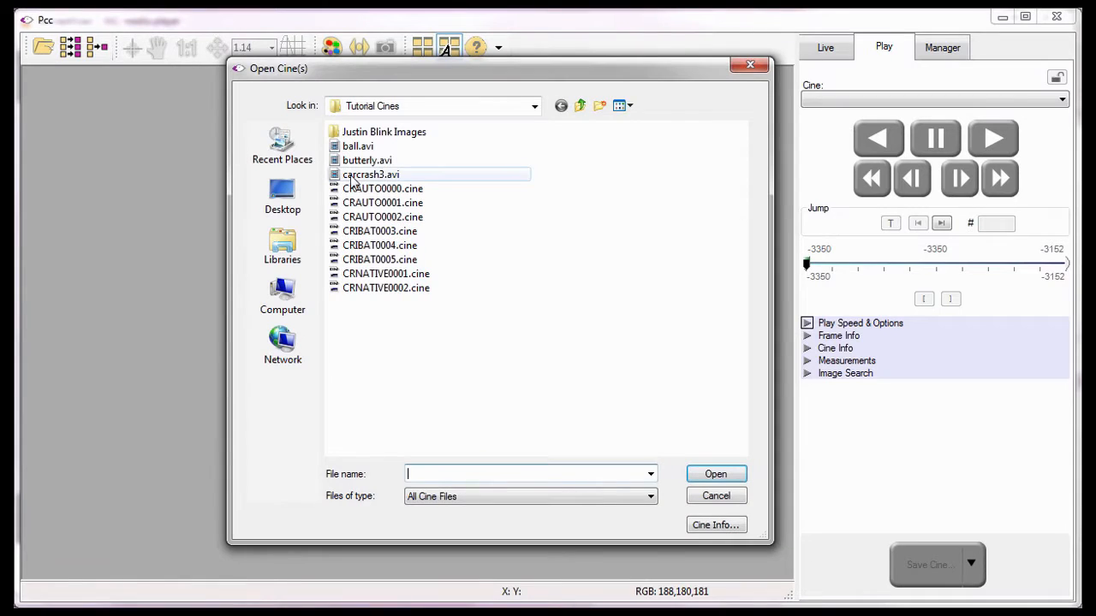